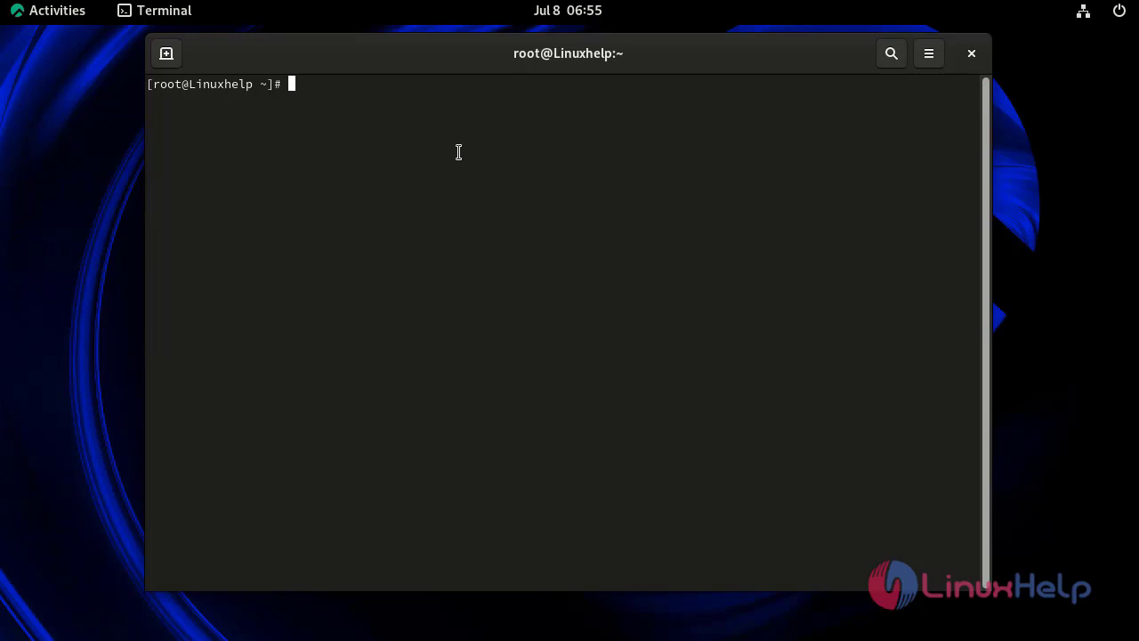
- Show the OS release with cat /etc/os-release, confirming Rocky Linux 9.2 (Blue Onyx)
{"action": "type", "text": "cat /"}
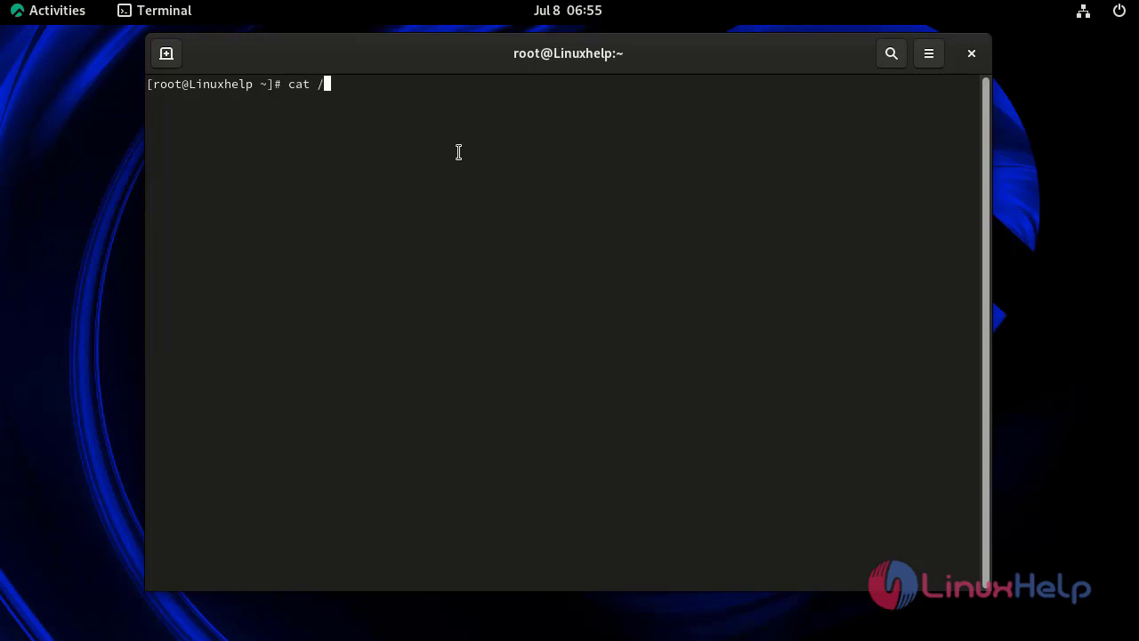
{"action": "type", "text": "etc/"}
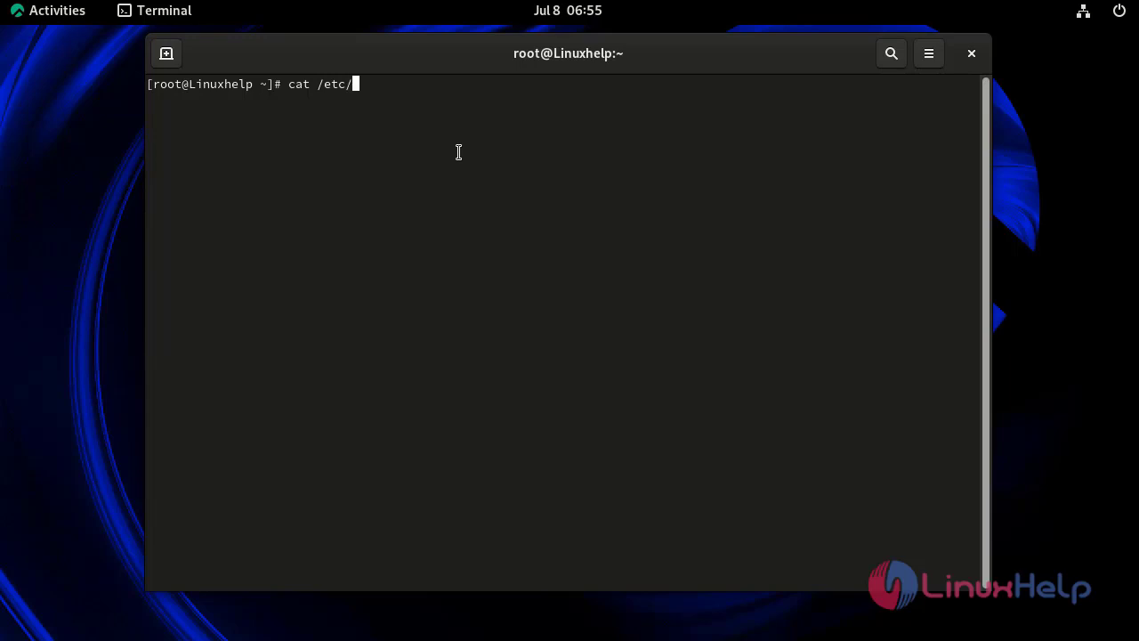
{"action": "type", "text": "os-"}
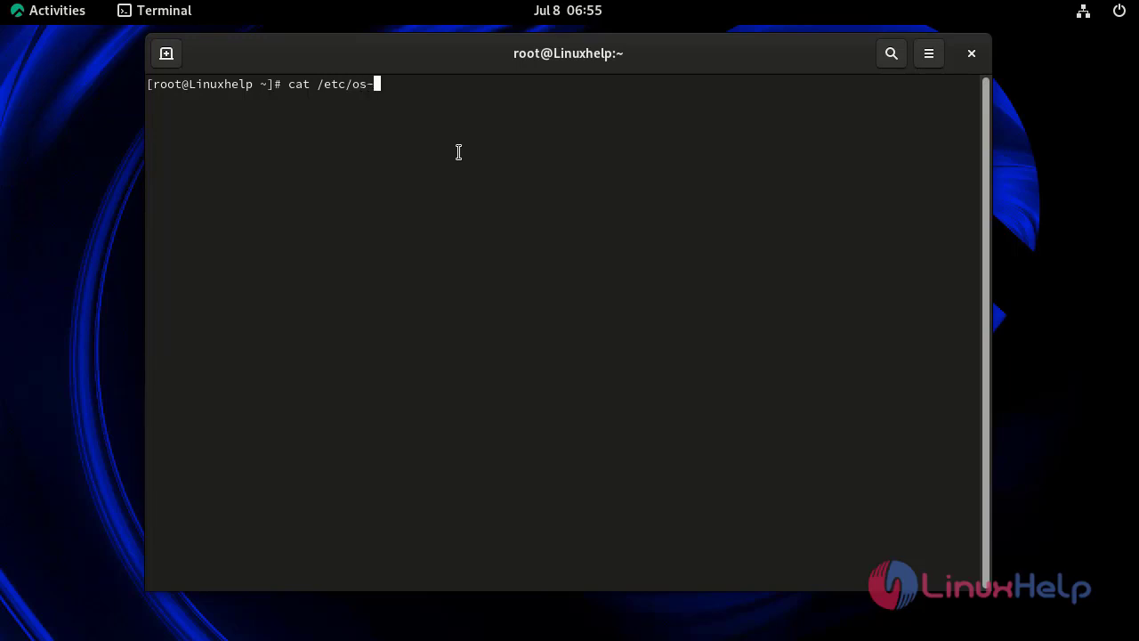
{"action": "type", "text": "release"}
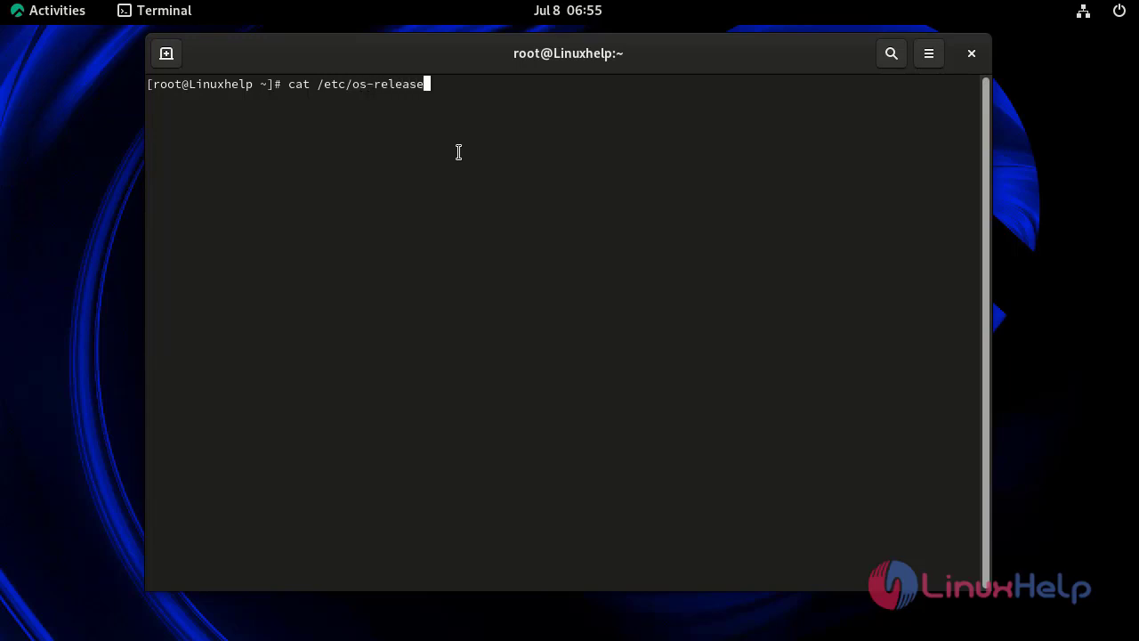
{"action": "key", "text": "Return"}
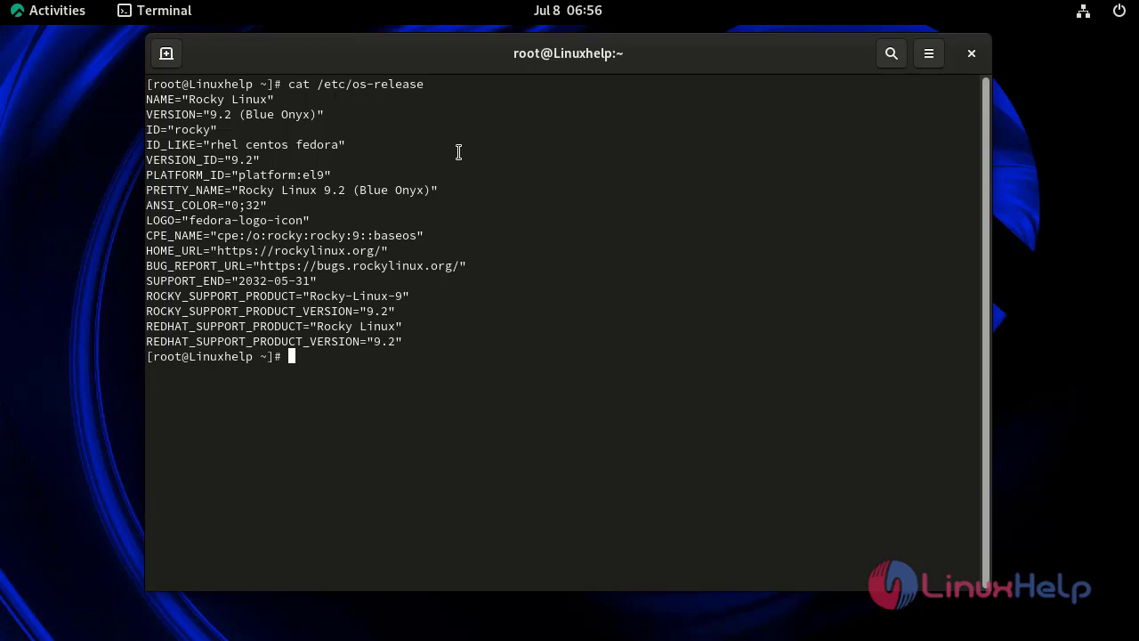
- Run dnf update and confirm, upgrading open-vm-tools and open-vm-tools-desktop
{"action": "type", "text": "dnf u"}
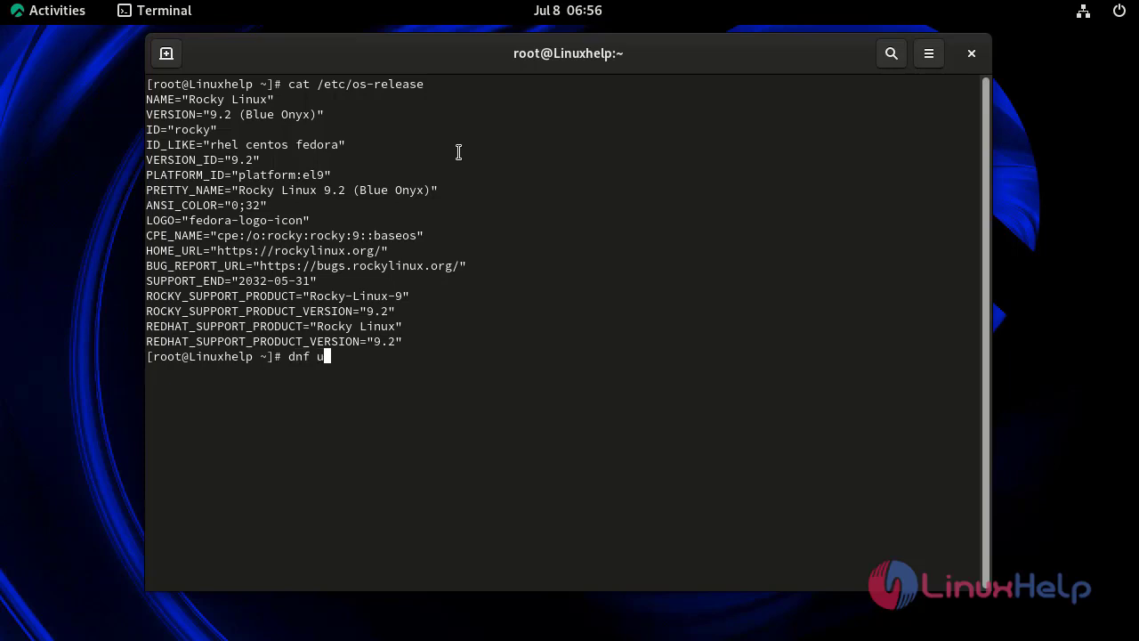
{"action": "type", "text": "pdate"}
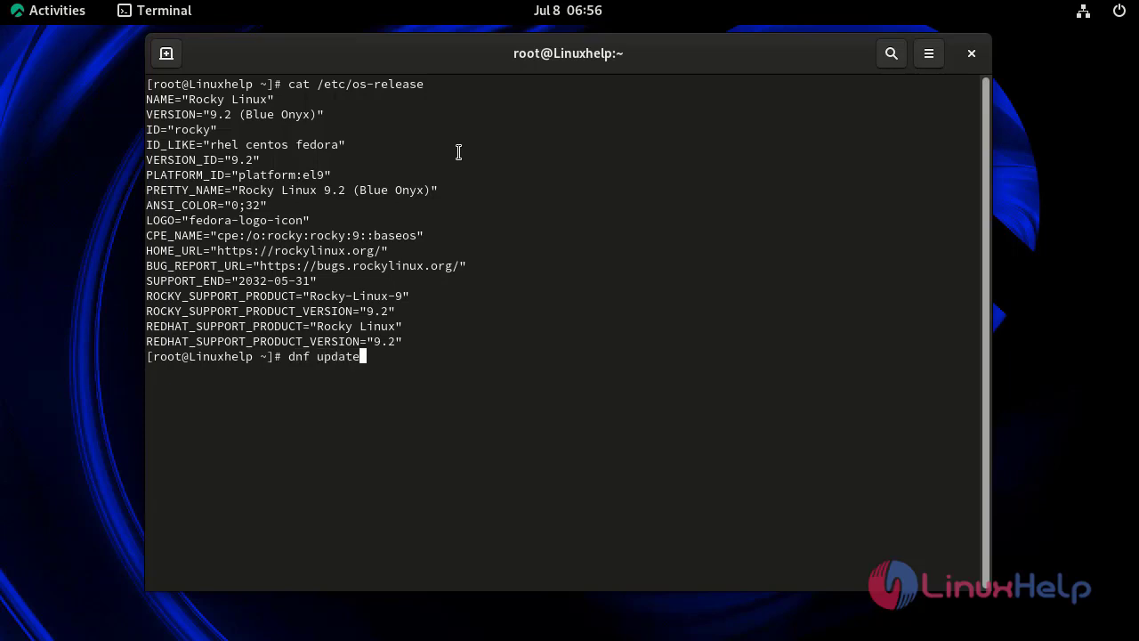
{"action": "key", "text": "Return"}
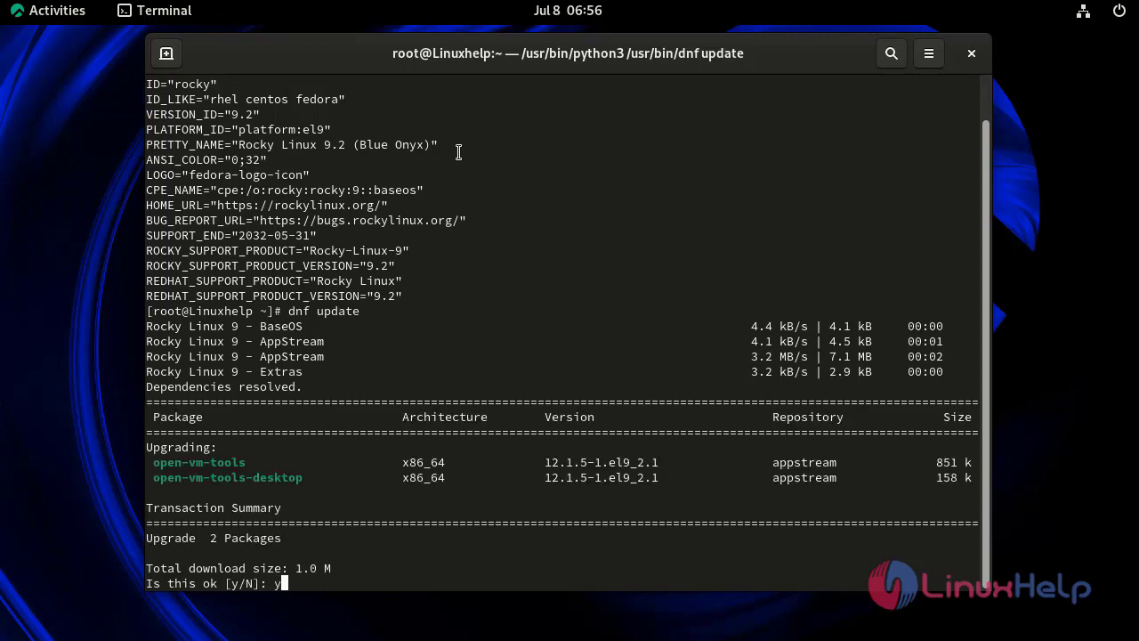
{"action": "key", "text": "Return"}
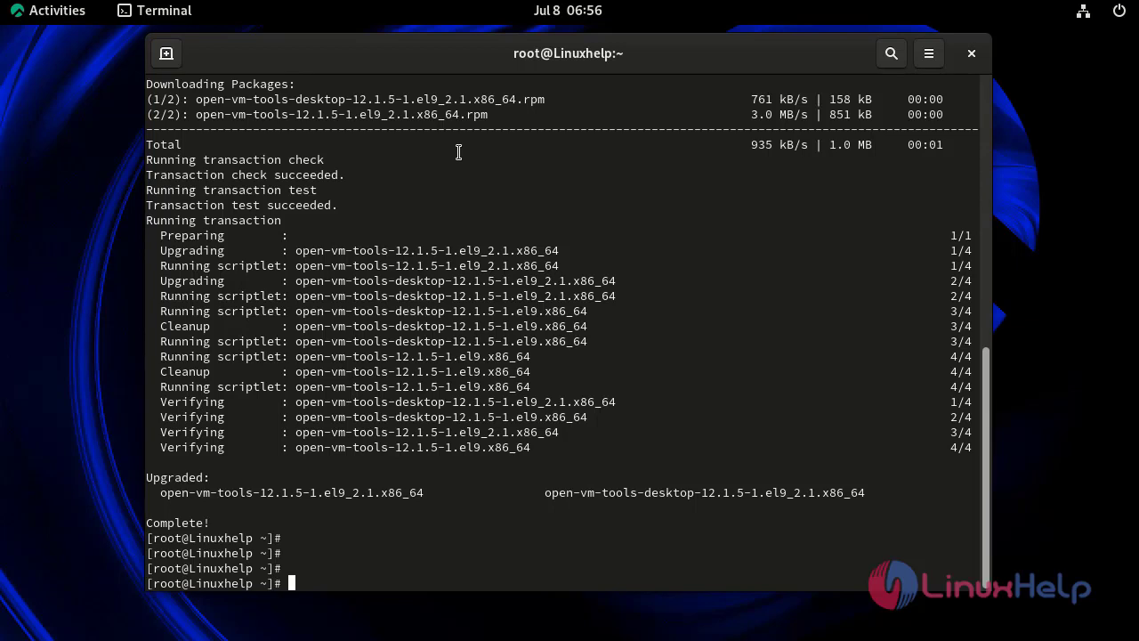
- Install the pgdg-redhat-repo-latest.noarch.rpm repository package with dnf install -y
{"action": "type", "text": "dnf install -y https://download.postgresql.org/pub/repos/yum/reporpms/EL-8-x86_64/pgdg-redhat-repo-latest.noarch.rpm"}
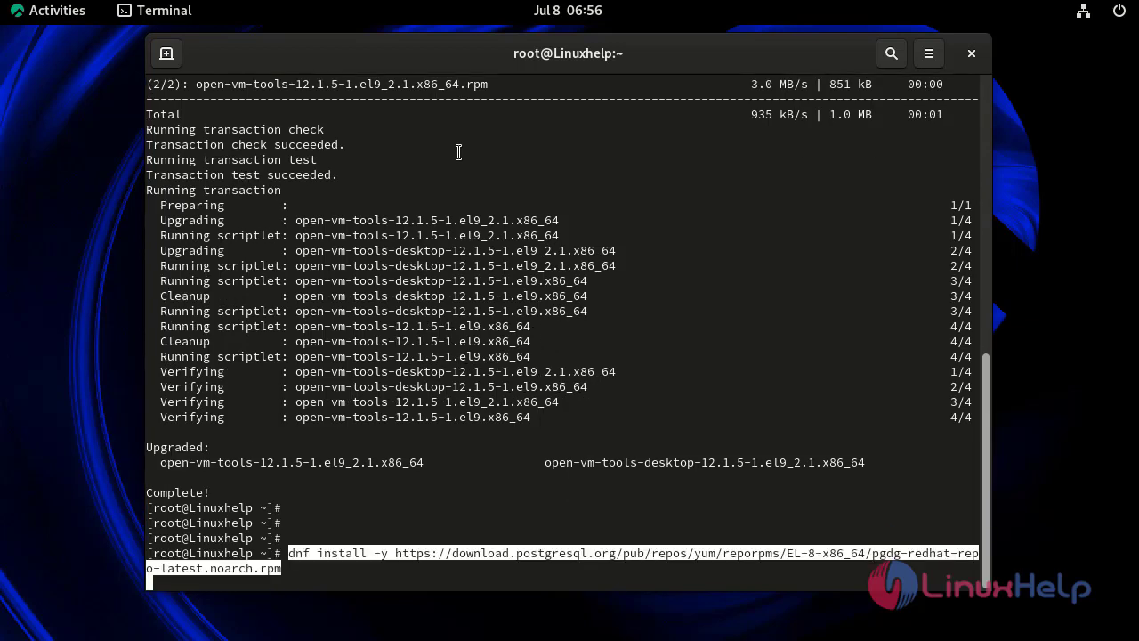
{"action": "key", "text": "Return"}
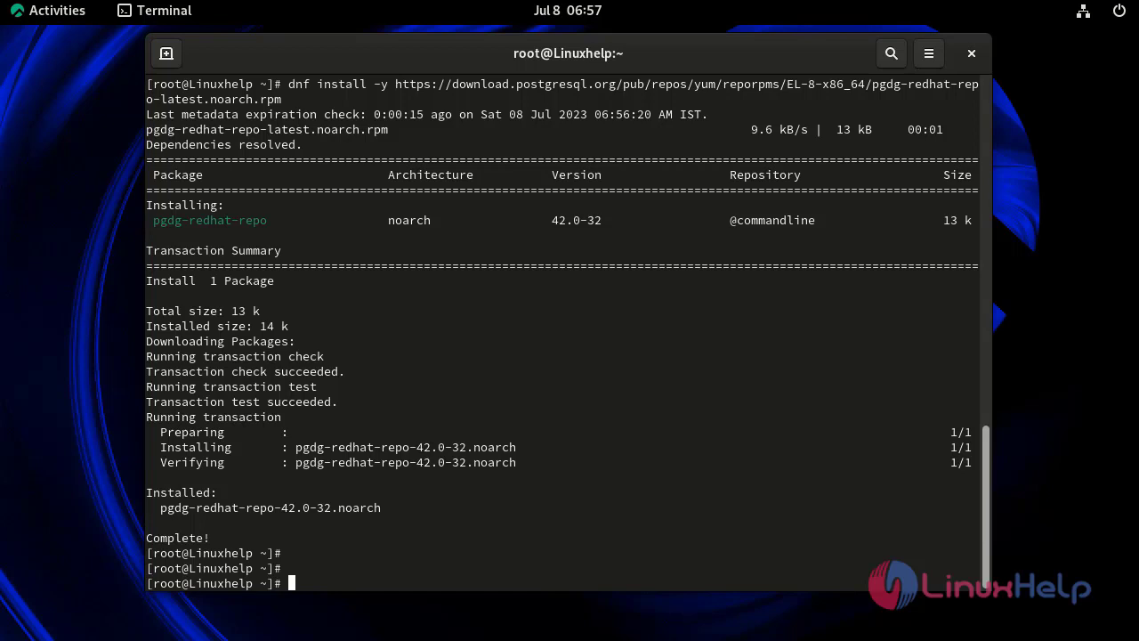
- Install postgresql15-server and postgresql15-contrib with dnf install -y
{"action": "type", "text": "dnf install -y postgresql15-server  postgresql15-contrib"}
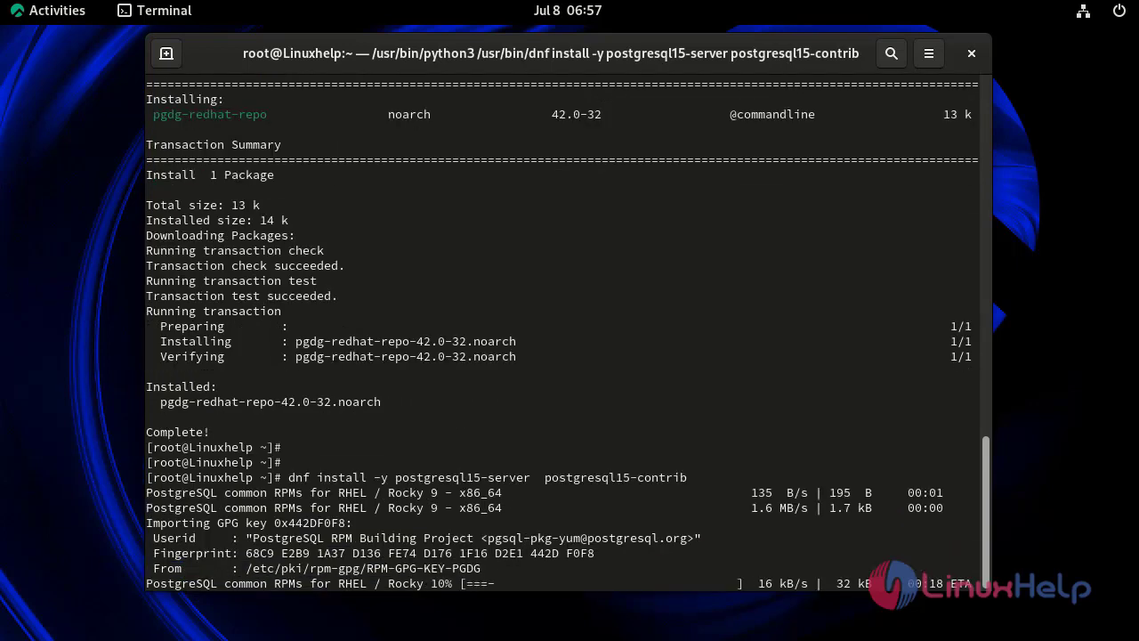
{"action": "scroll", "scroll_direction": "down", "scroll_amount": 3}
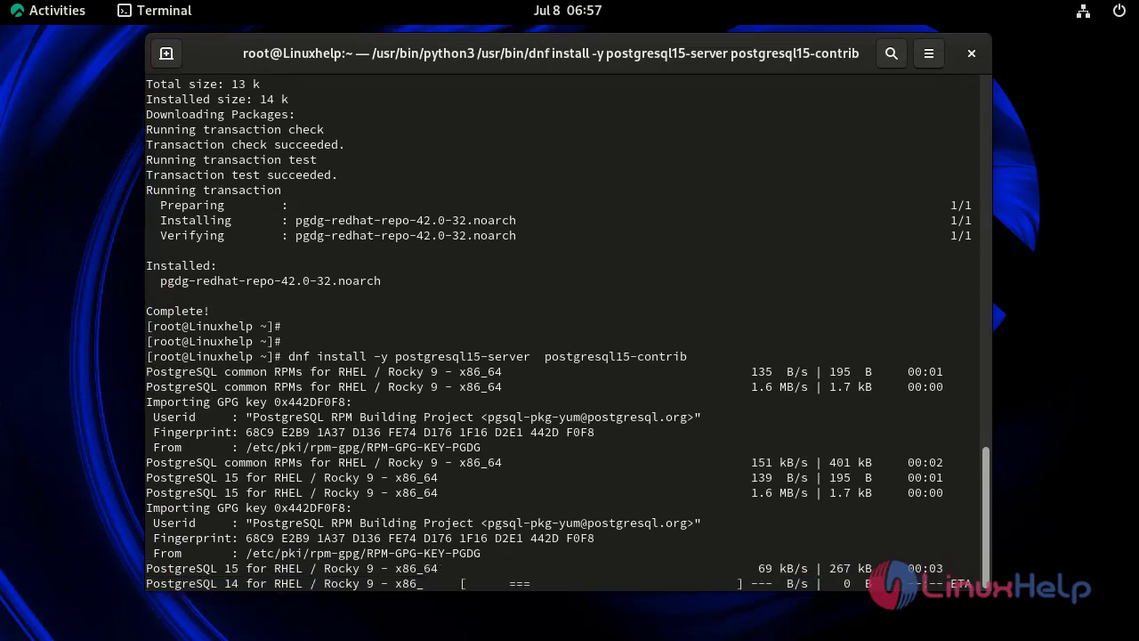
{"action": "scroll", "scroll_direction": "down", "scroll_amount": 3}
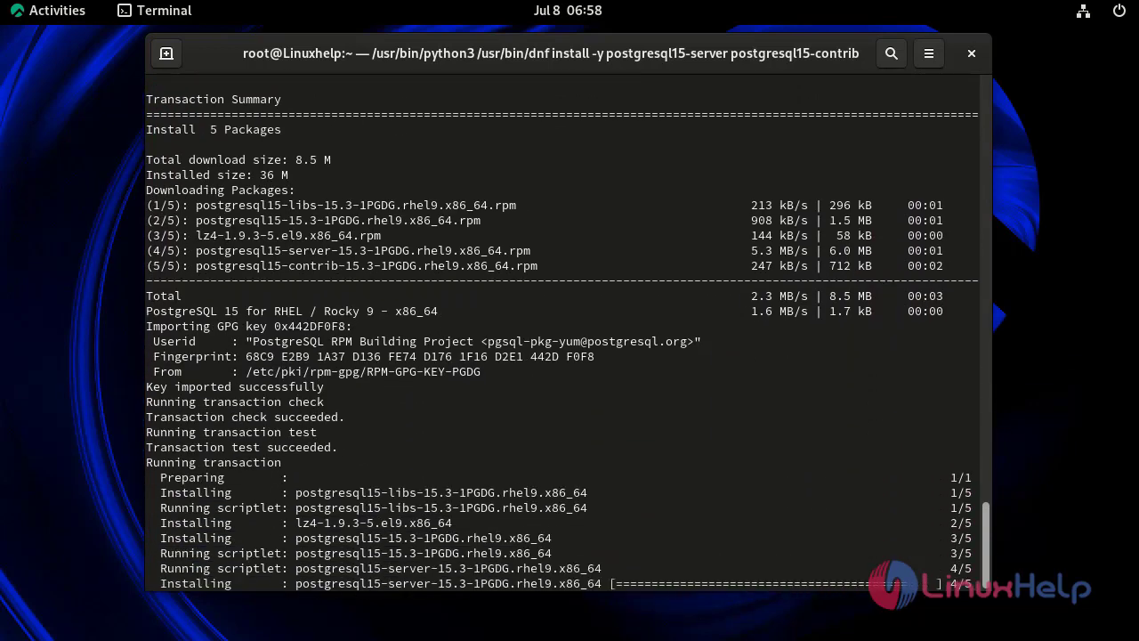
{"action": "scroll", "scroll_direction": "down", "scroll_amount": 3}
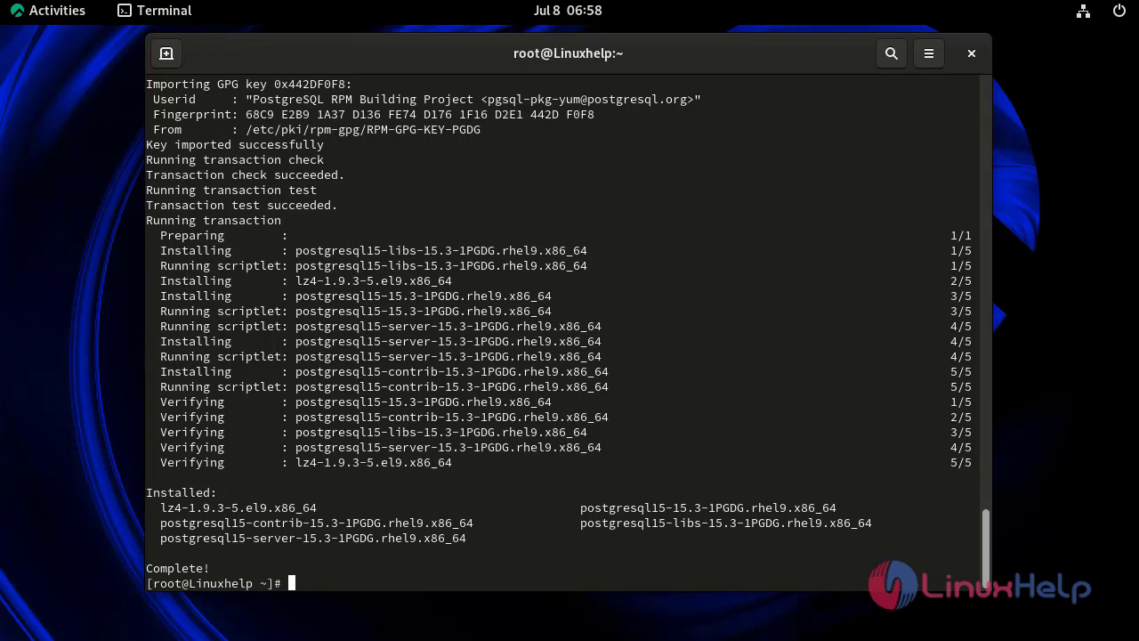
- Check the installed client version with psql -V, reporting PostgreSQL 15.3
{"action": "type", "text": "ps"}
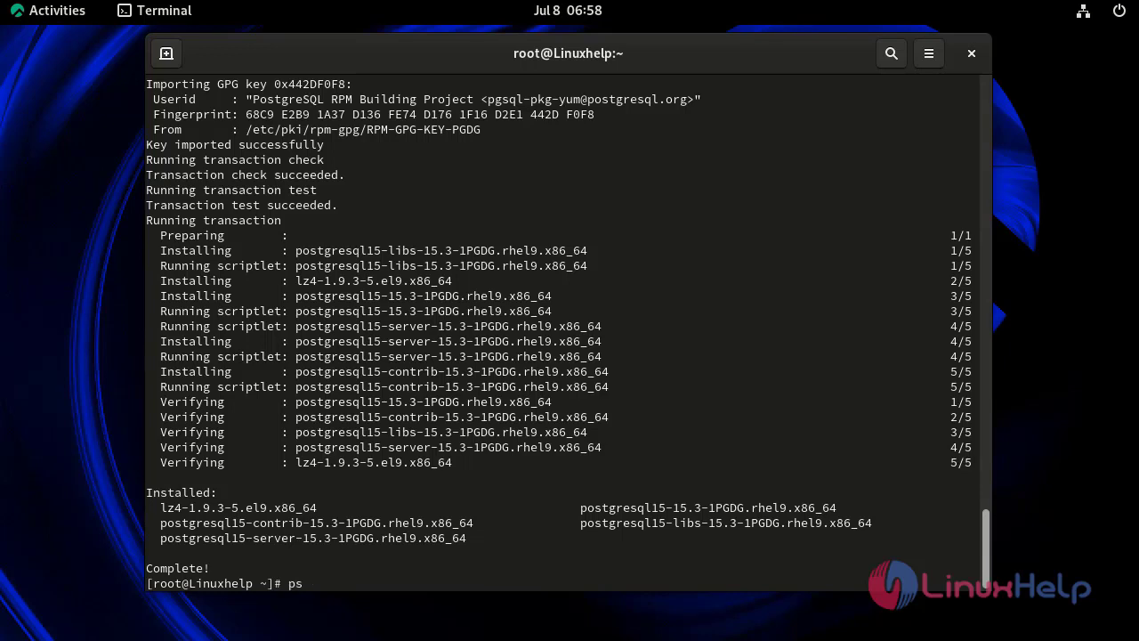
{"action": "type", "text": "ql -V"}
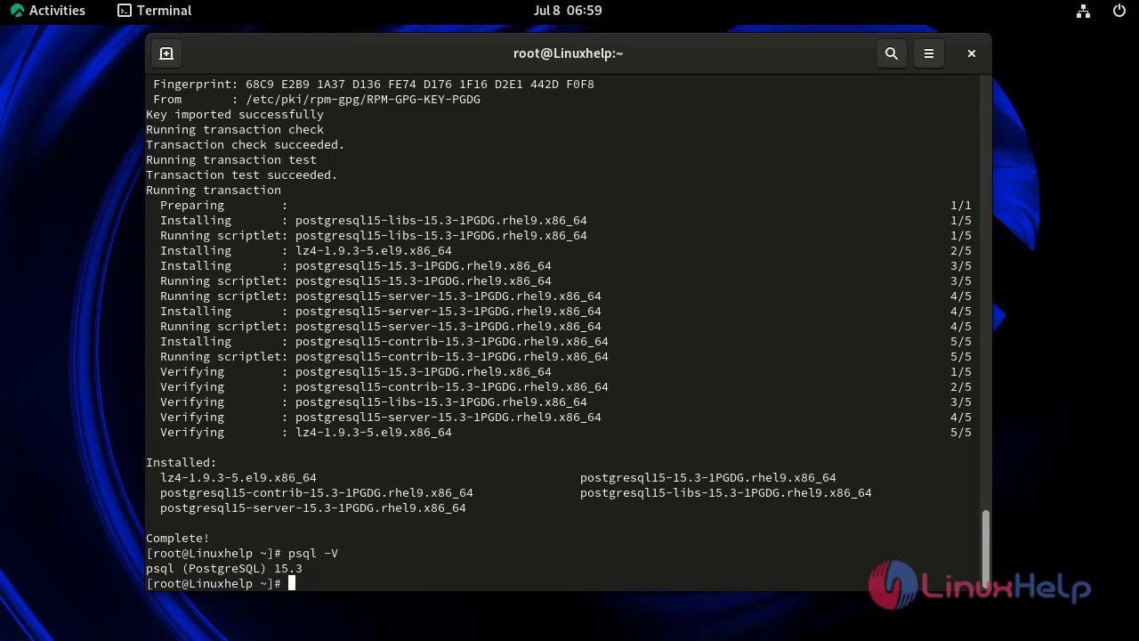
- Run /usr/pgsql-15/bin/postgresql-15-setup initdb to initialize the database cluster
{"action": "type", "text": "/usr/pgsql-15/bin/postgresql-15-setup initdb"}
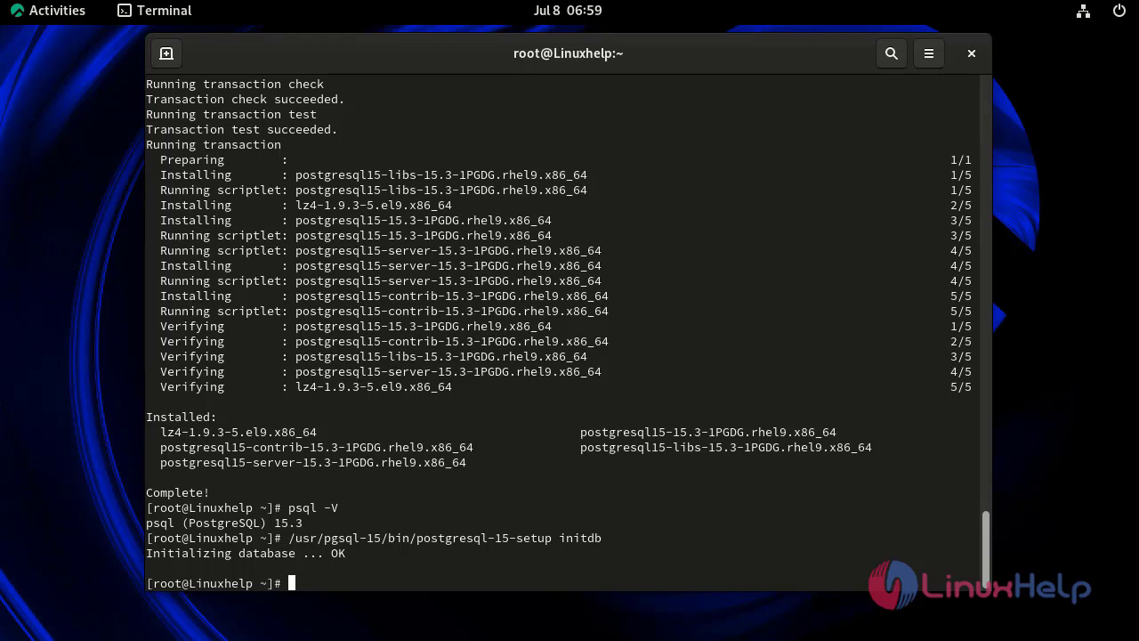
{"action": "key", "text": "Return"}
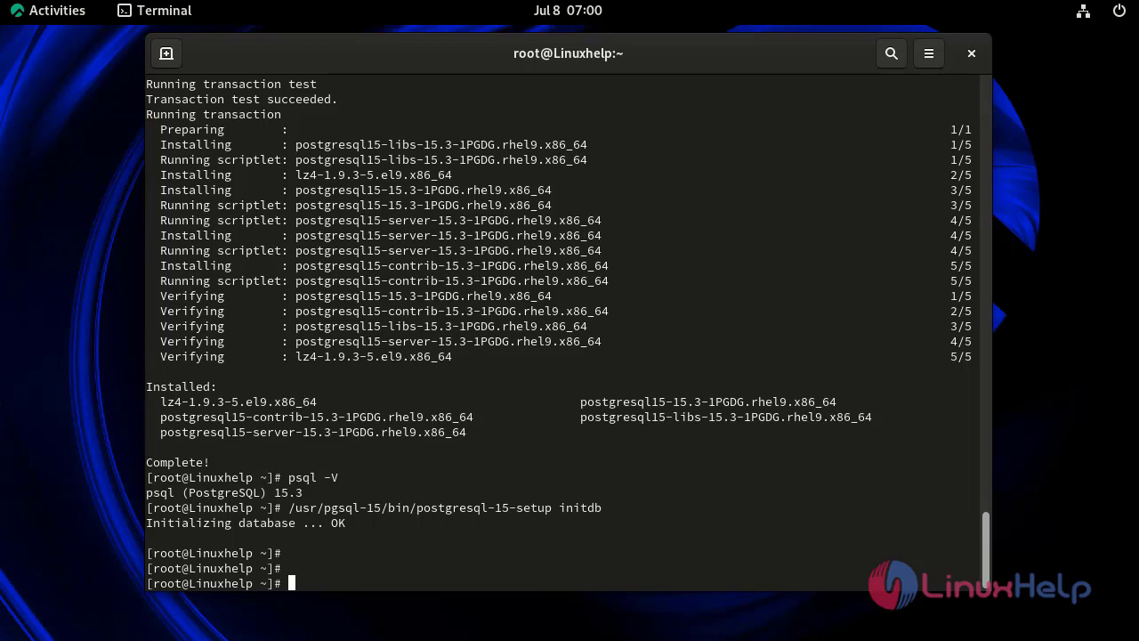
- Start the postgresql-15 service with systemctl start
{"action": "type", "text": "systemct"}
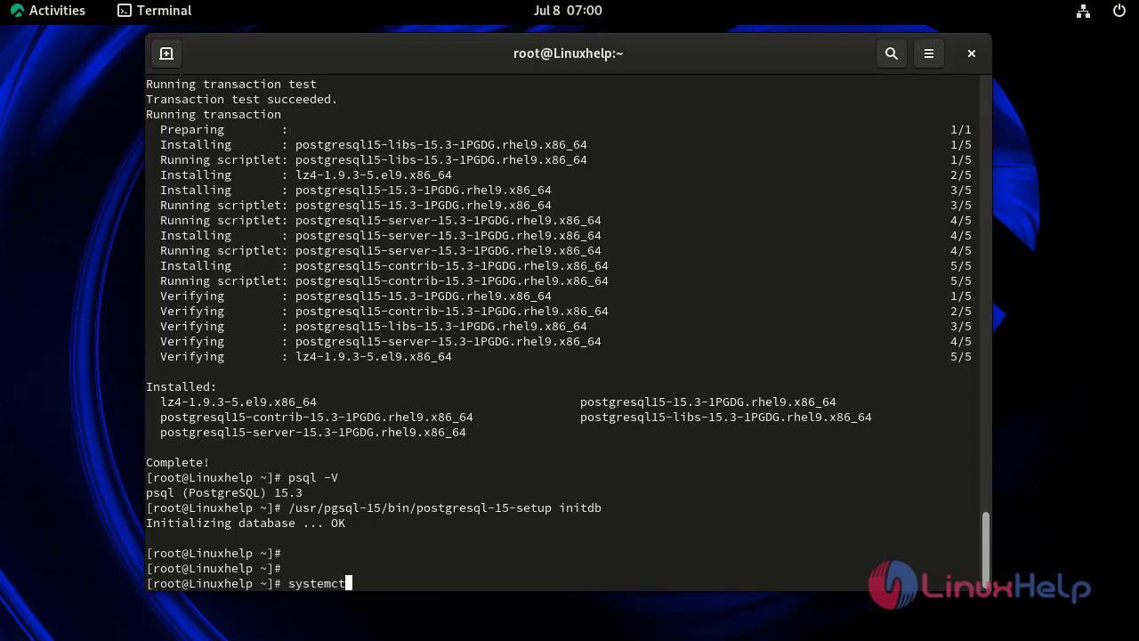
{"action": "type", "text": "s"}
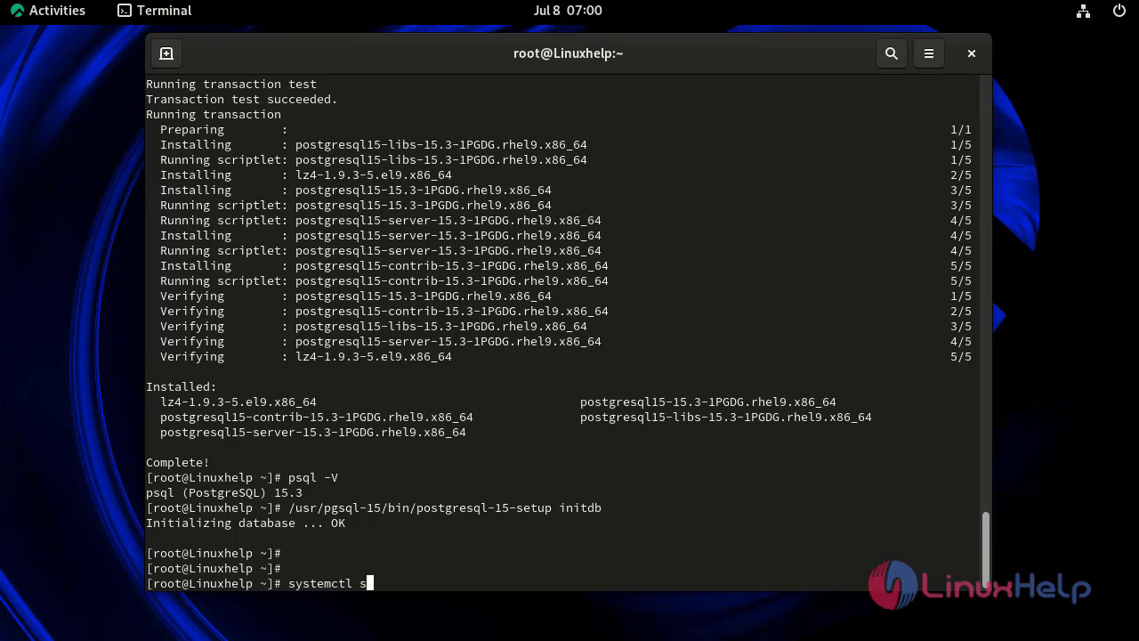
{"action": "type", "text": "tart"}
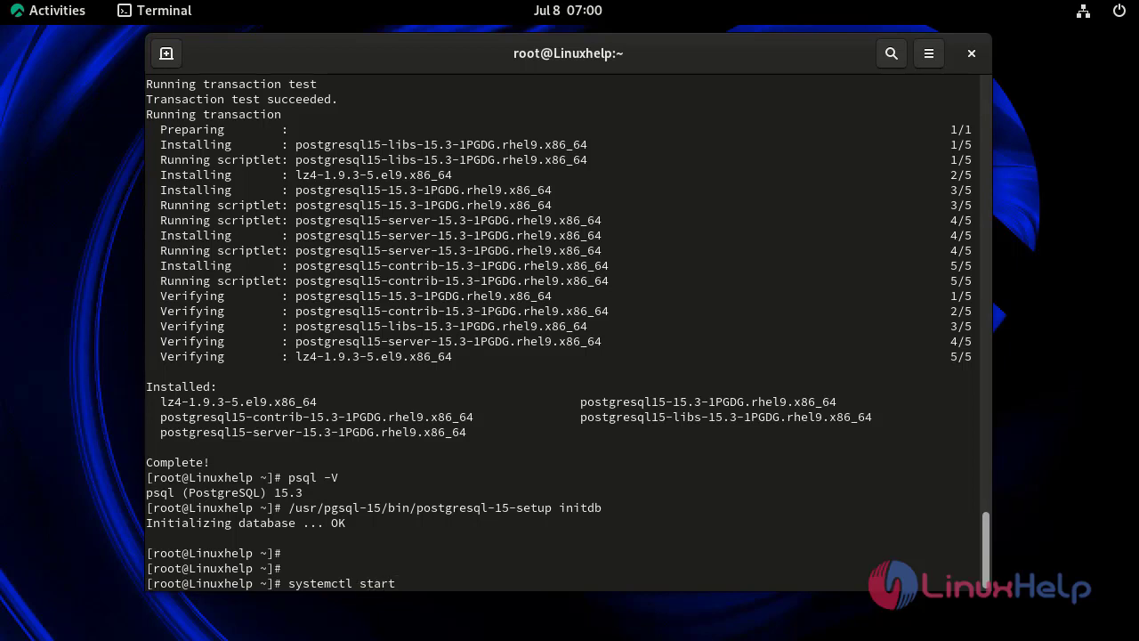
{"action": "type", "text": "post"}
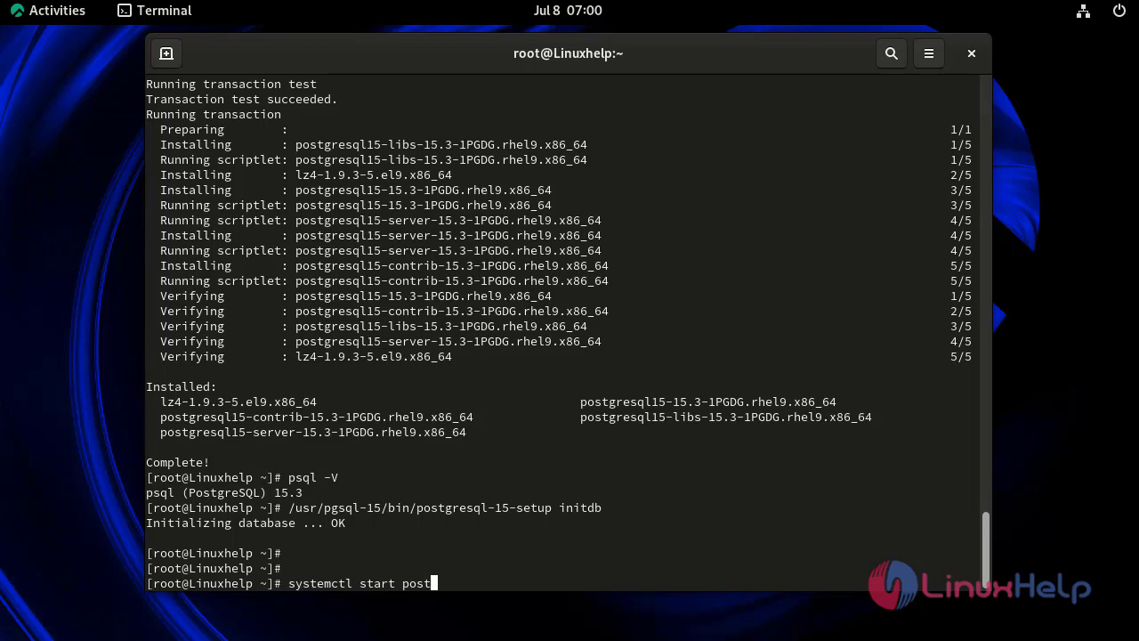
{"action": "type", "text": "gresq"}
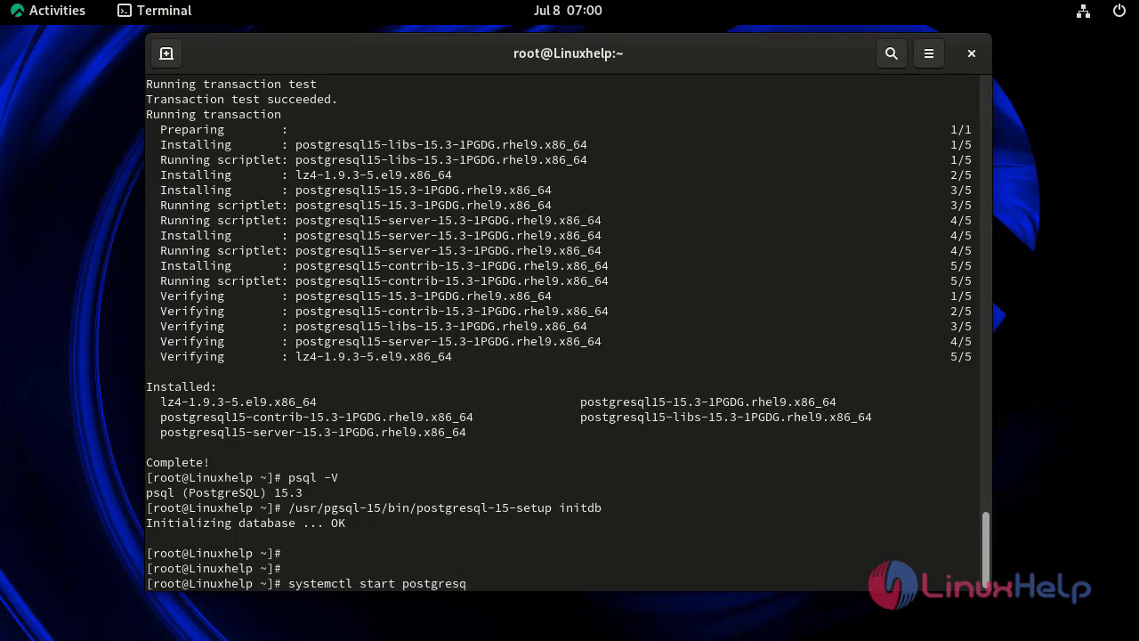
{"action": "type", "text": "-1"}
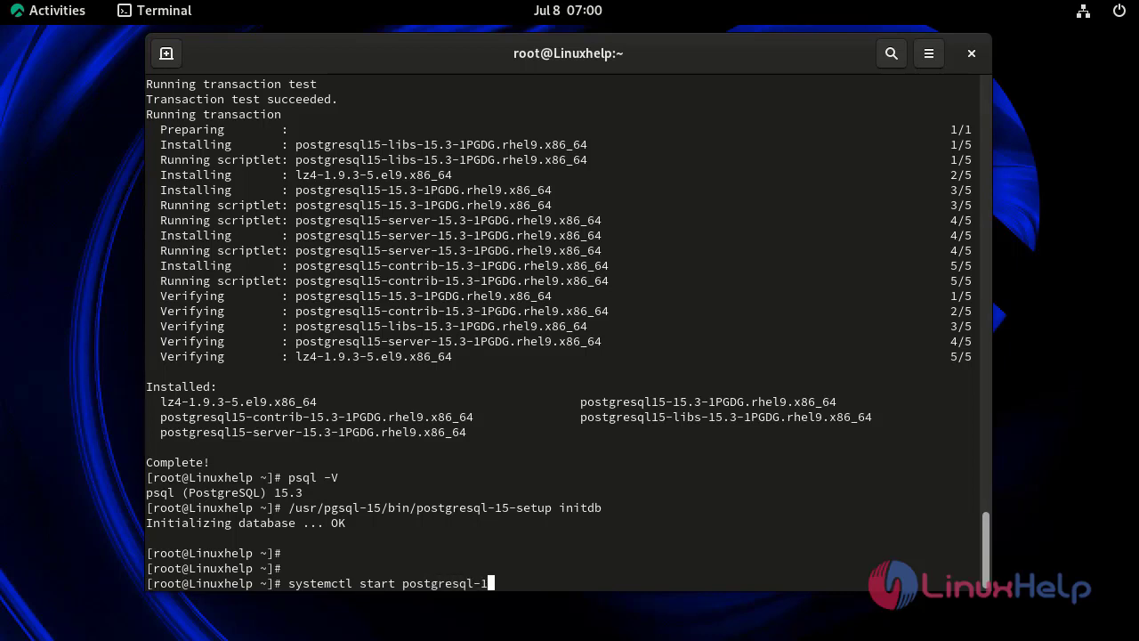
{"action": "type", "text": "5"}
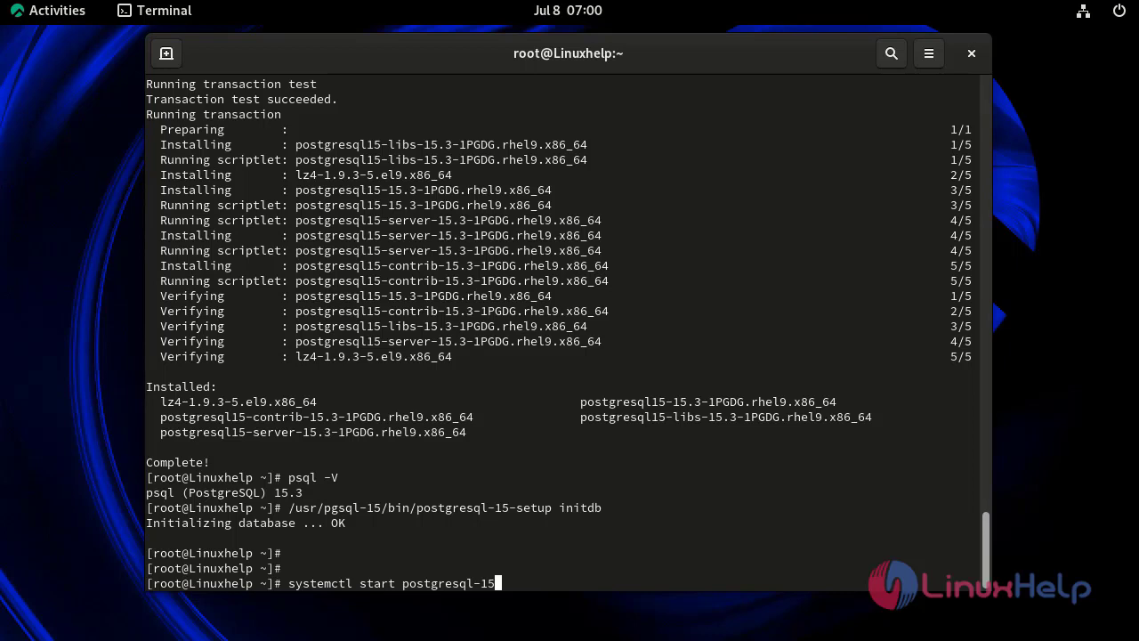
{"action": "mouse_move", "coordinate": [498, 583]}
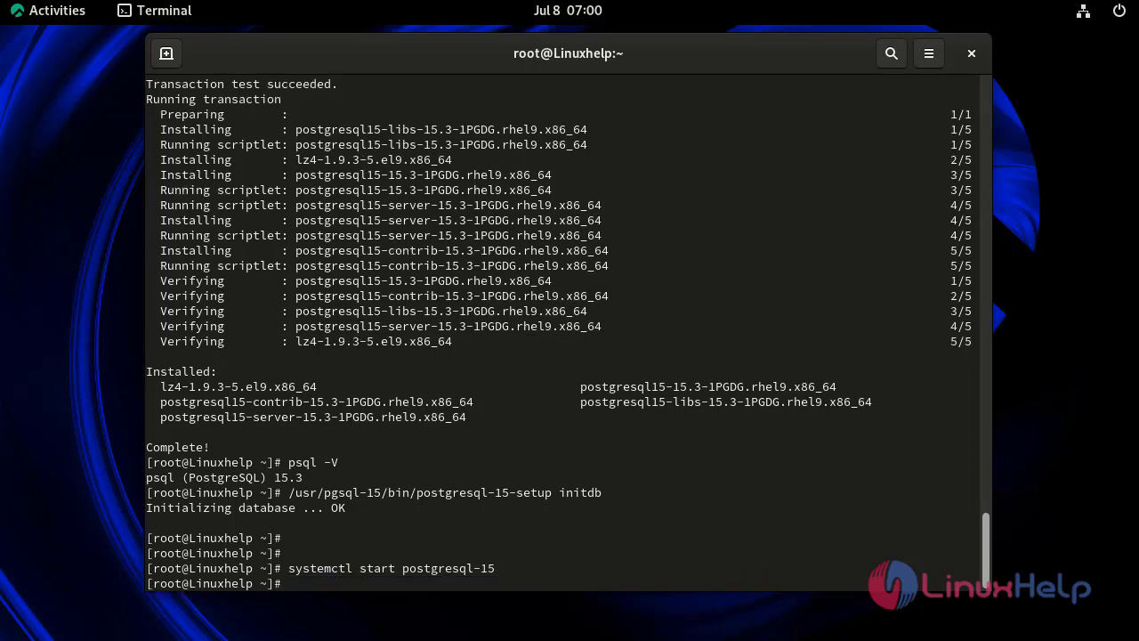
- Enable postgresql-15 at boot with systemctl enable, creating the systemd symlink
{"action": "type", "text": "syste"}
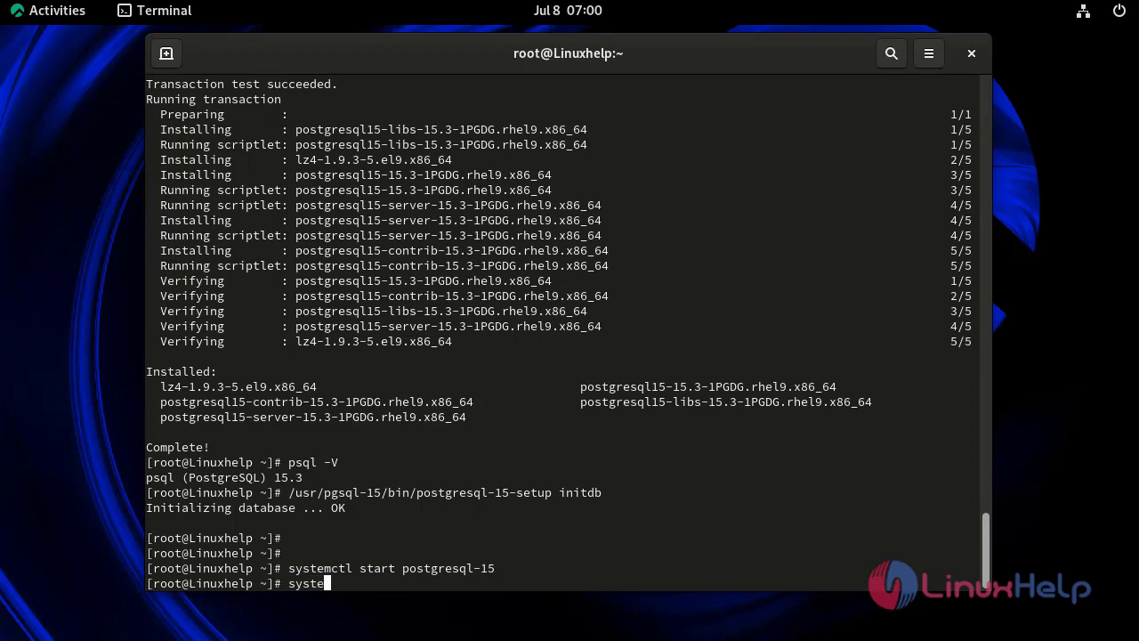
{"action": "type", "text": "mctl"}
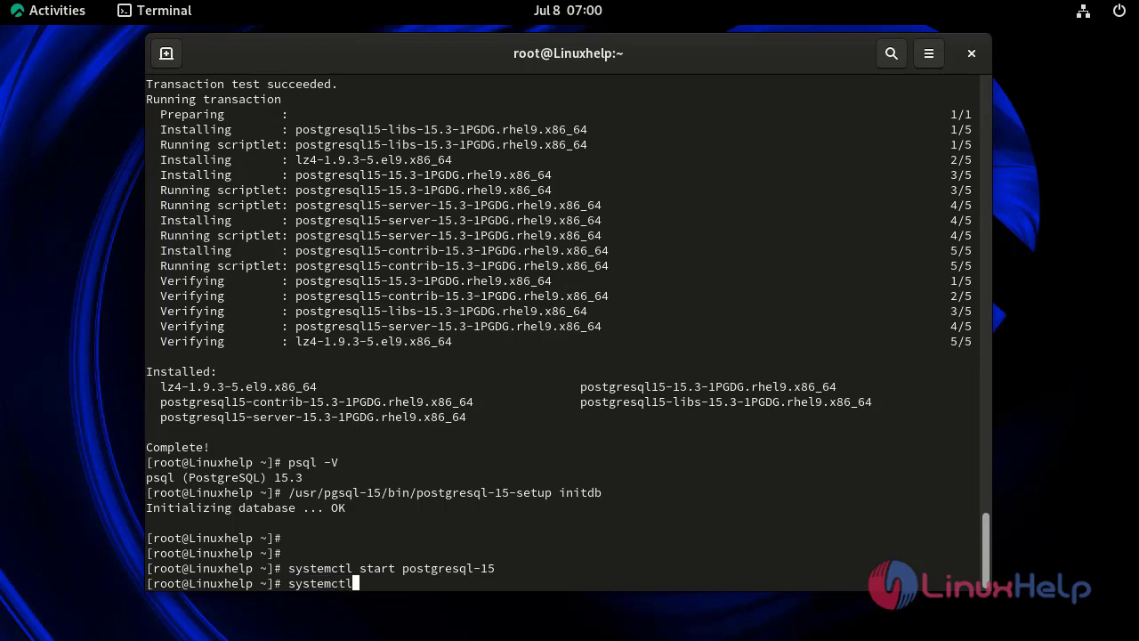
{"action": "type", "text": "enav"}
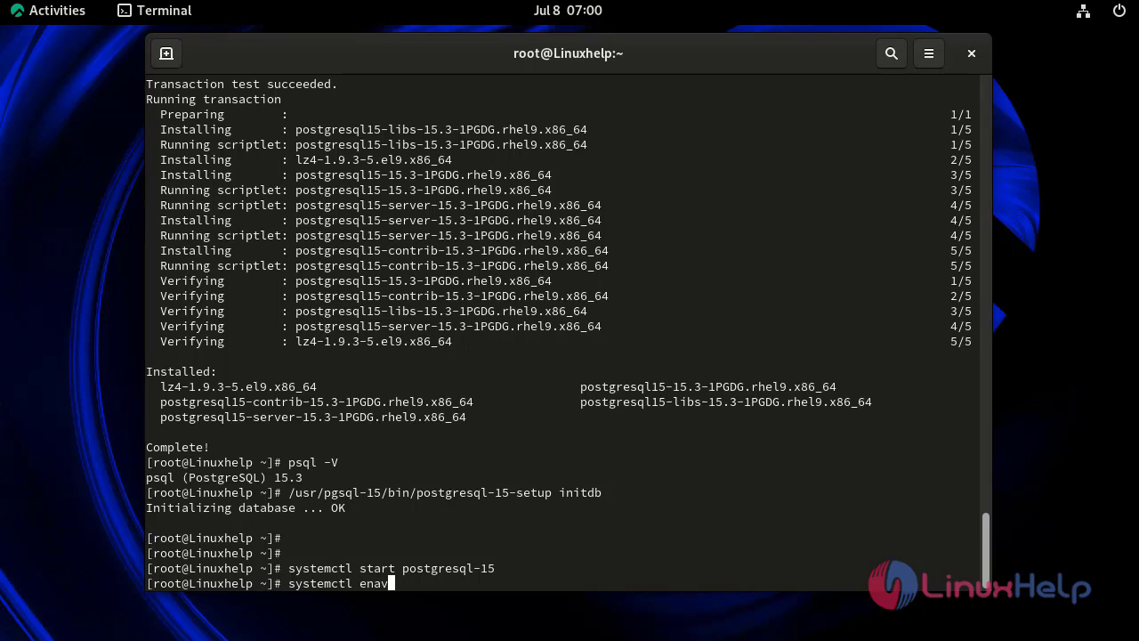
{"action": "type", "text": "ble"}
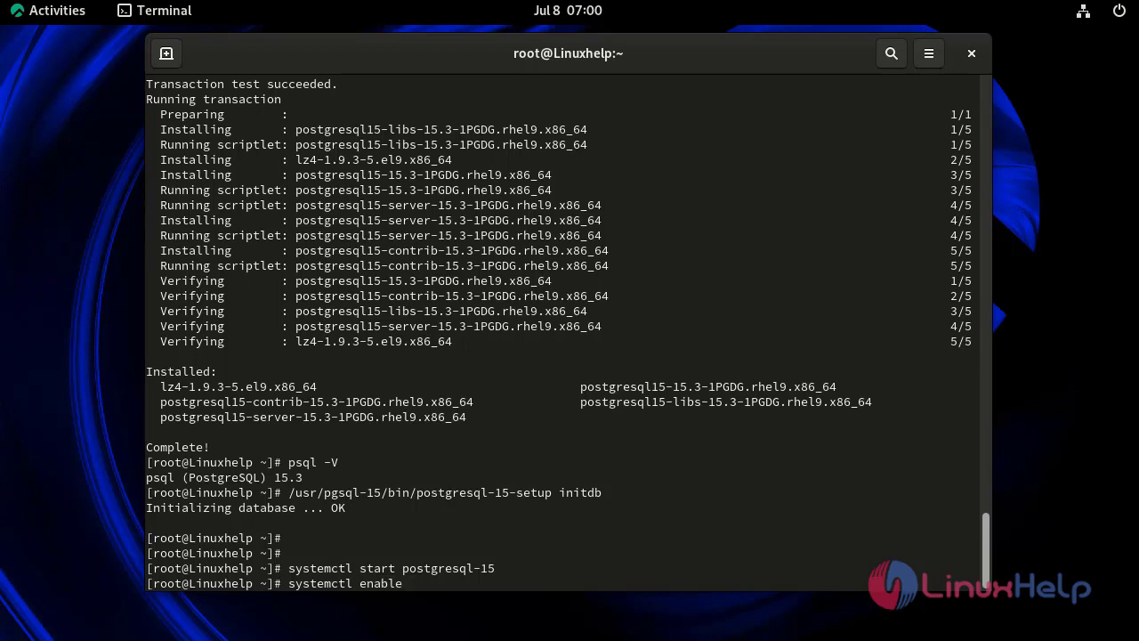
{"action": "type", "text": "pos"}
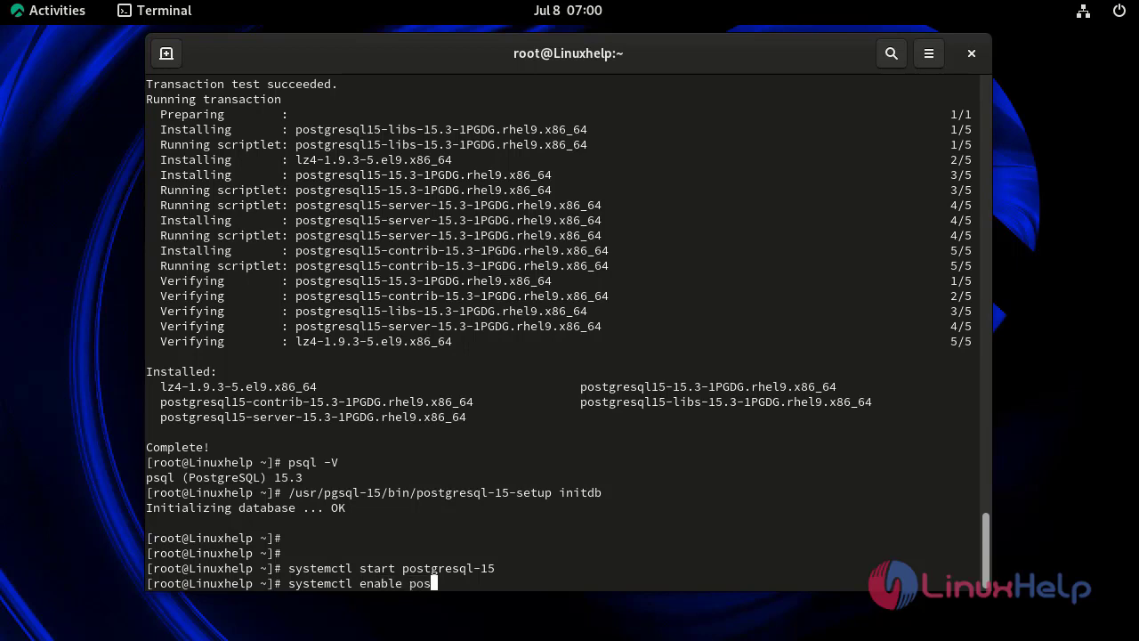
{"action": "type", "text": "tgresq"}
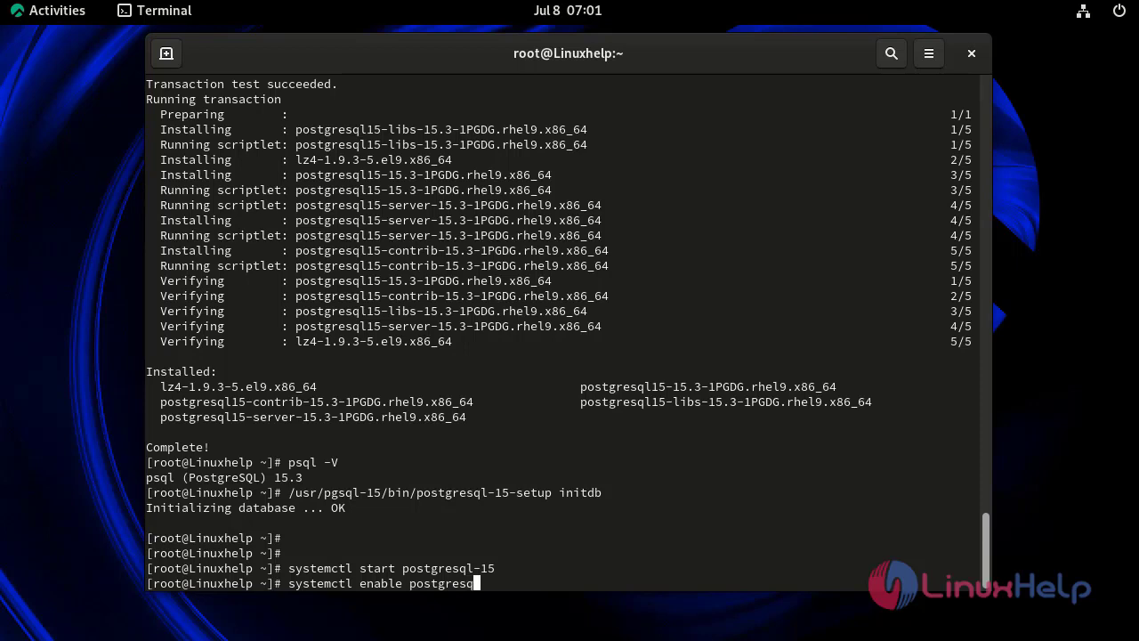
{"action": "type", "text": "-"}
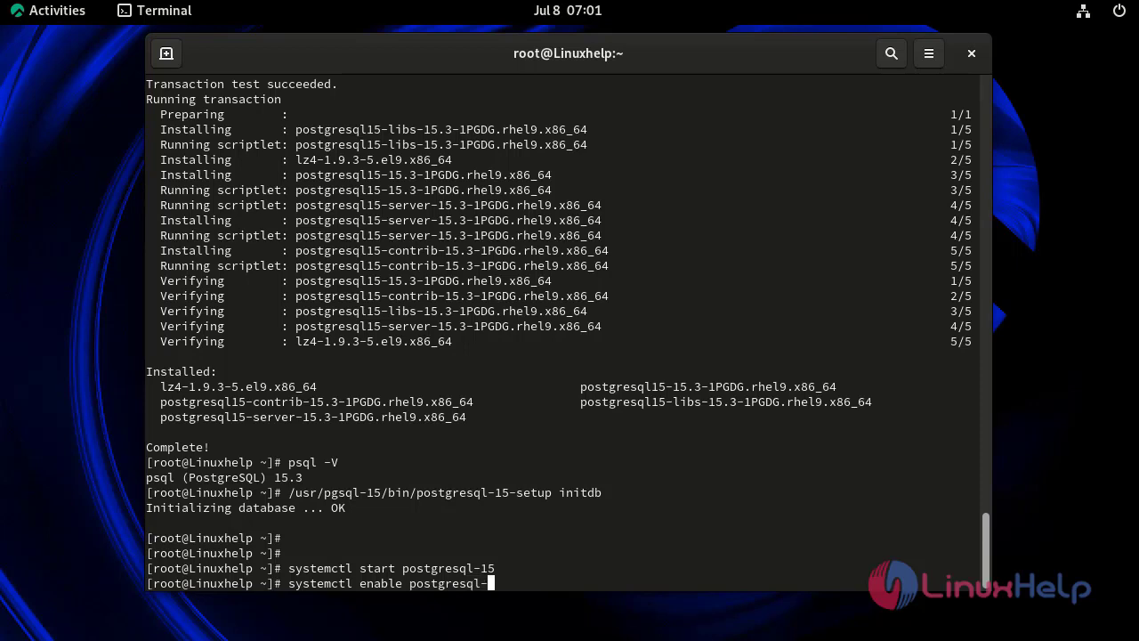
{"action": "type", "text": "5"}
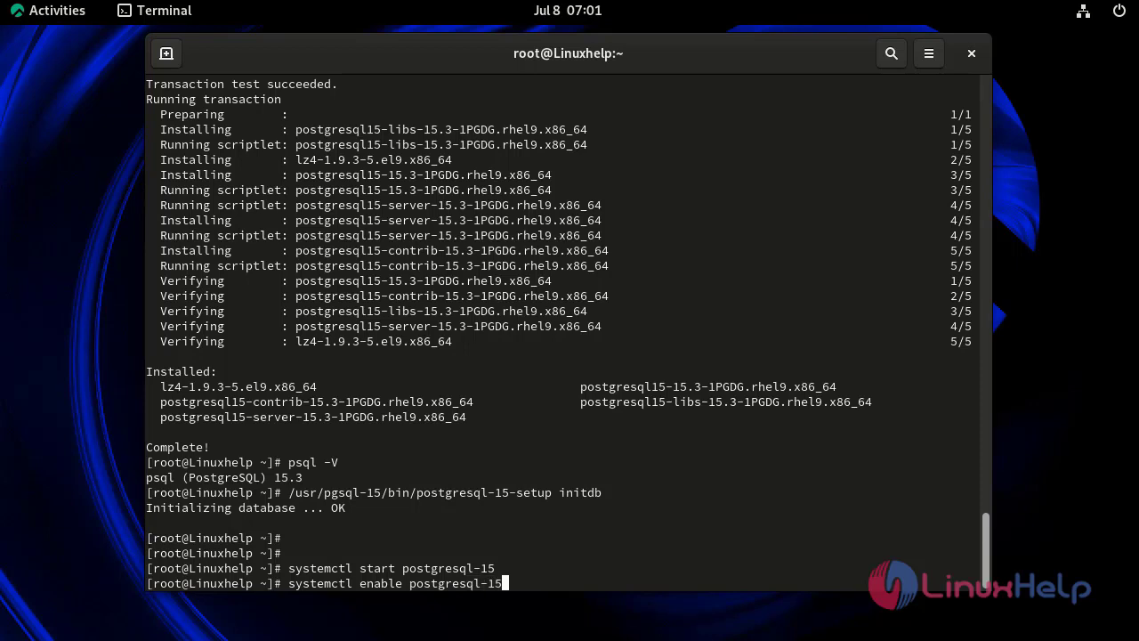
{"action": "key", "text": "Return"}
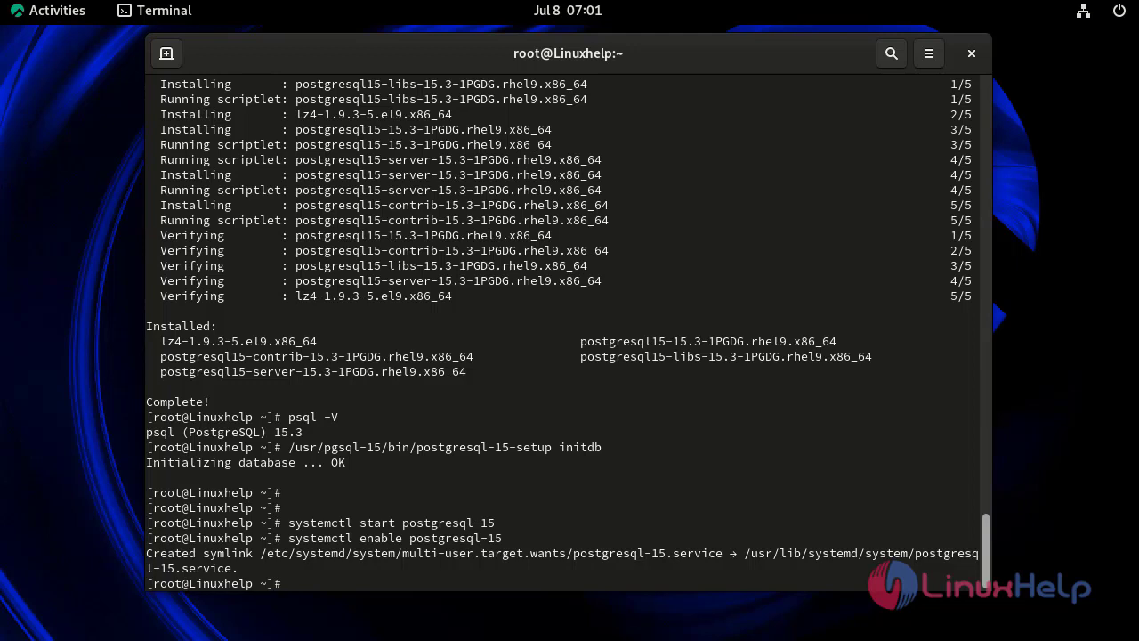
- Show systemctl status postgresql-15, confirming active (running) and enabled
{"action": "type", "text": "systemct"}
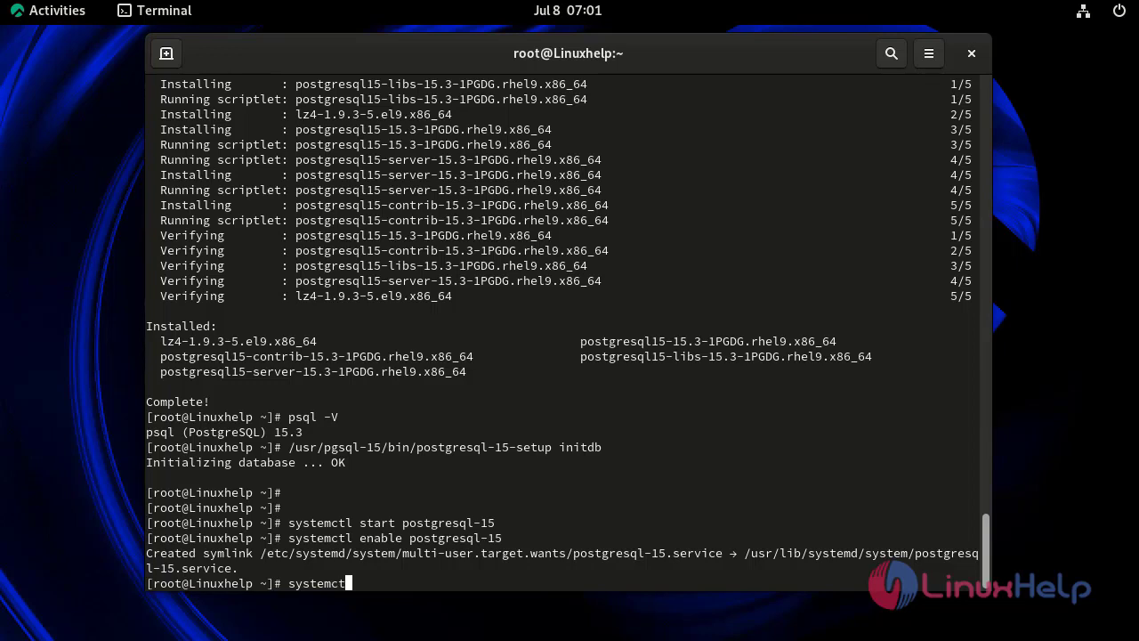
{"action": "type", "text": "sta"}
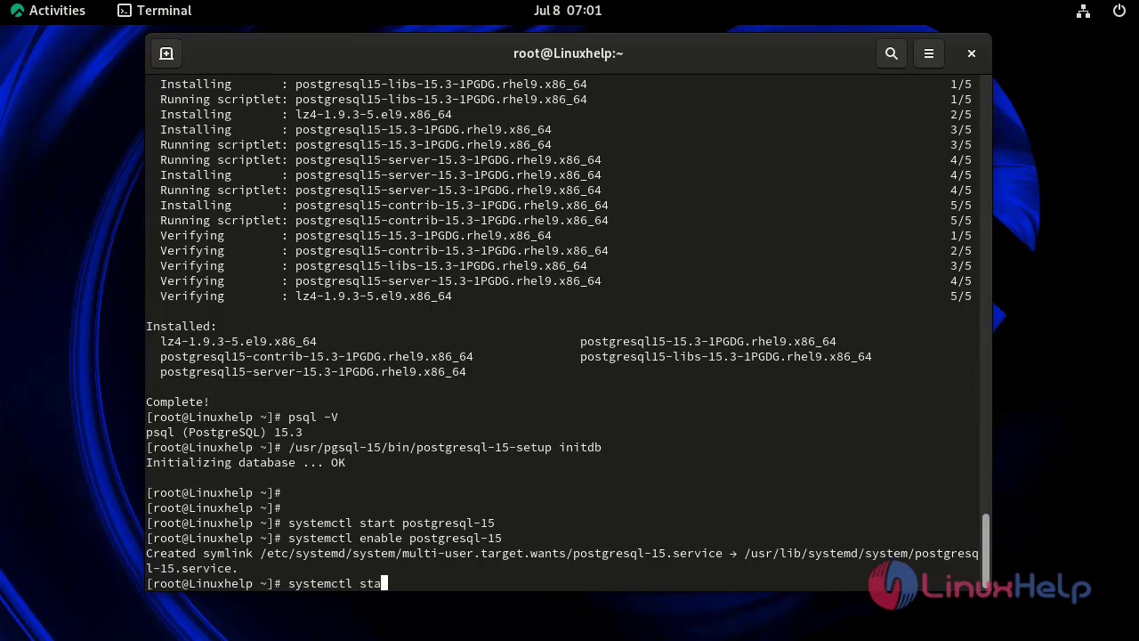
{"action": "type", "text": "tus"}
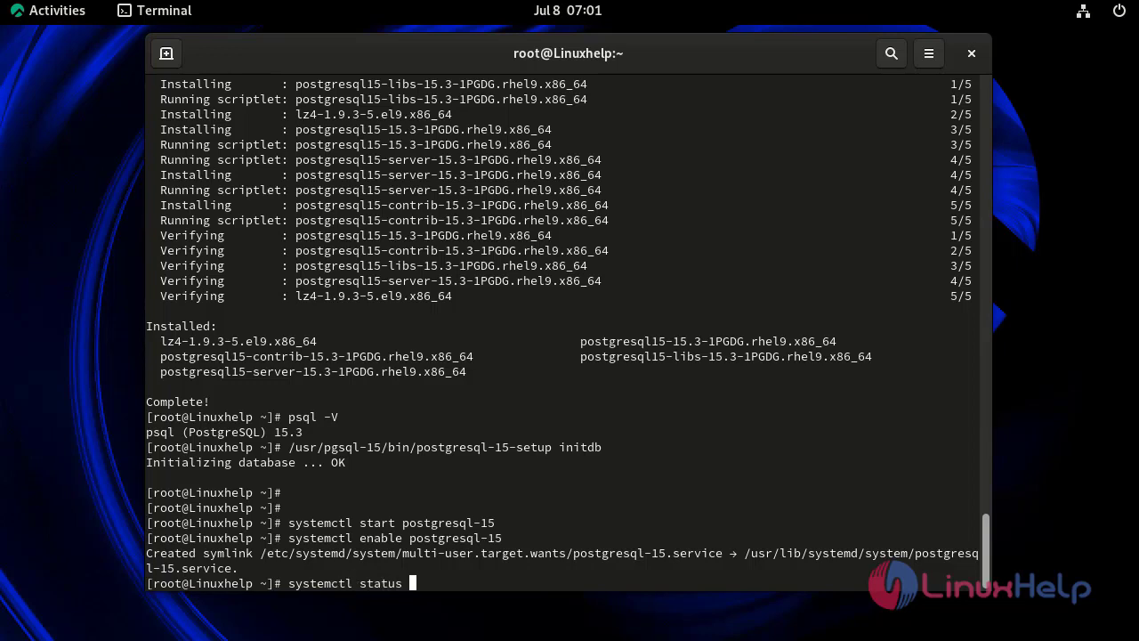
{"action": "type", "text": "post"}
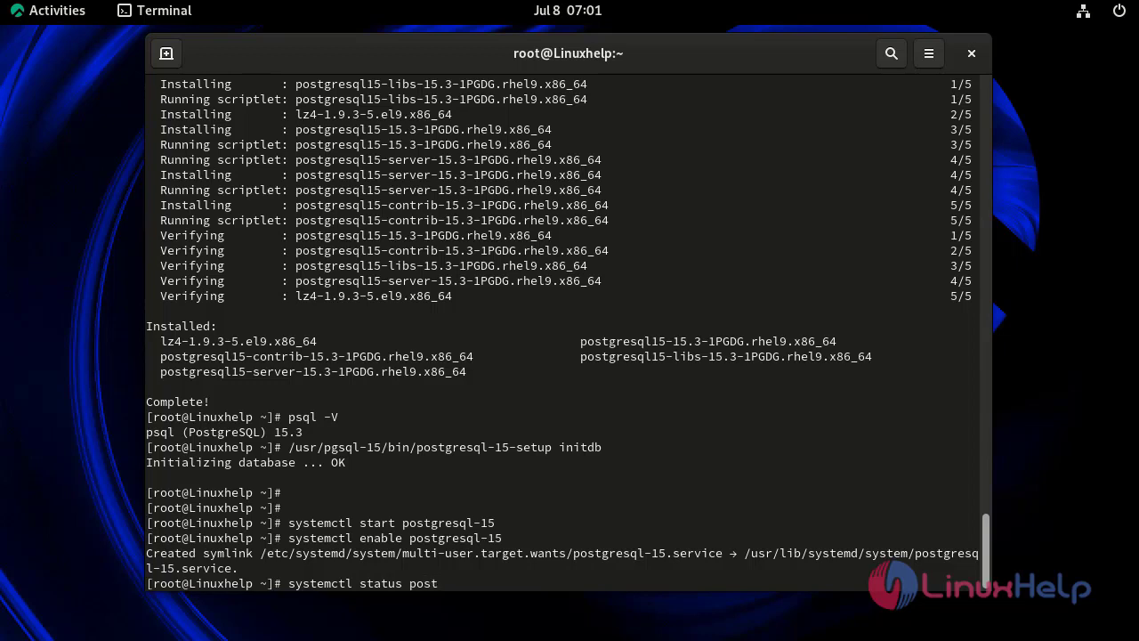
{"action": "type", "text": "gres"}
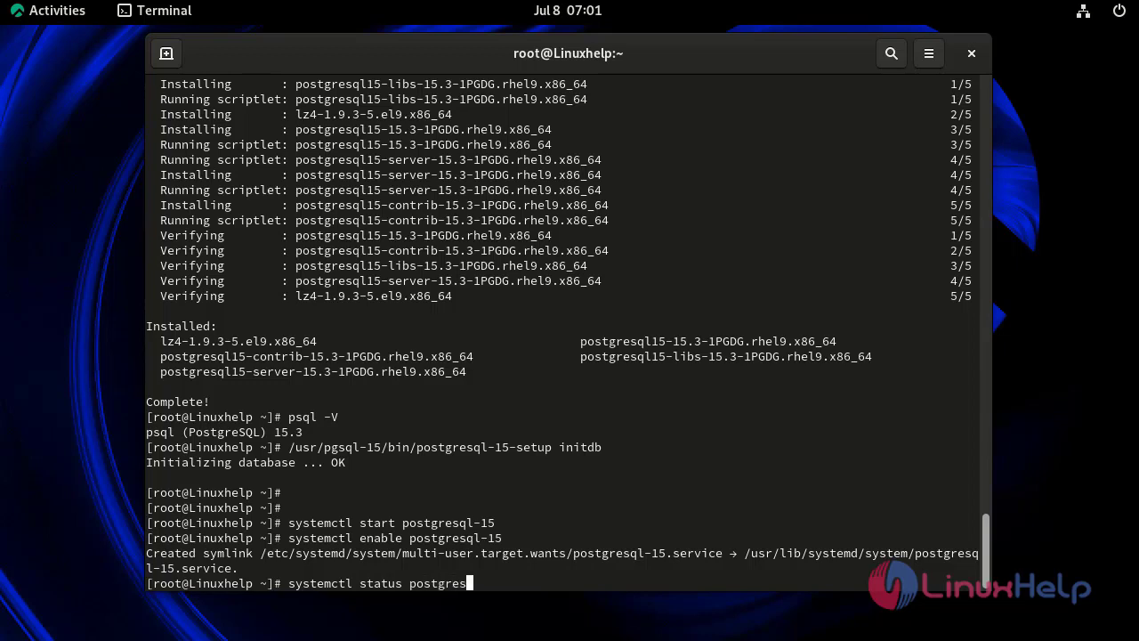
{"action": "type", "text": "ql"}
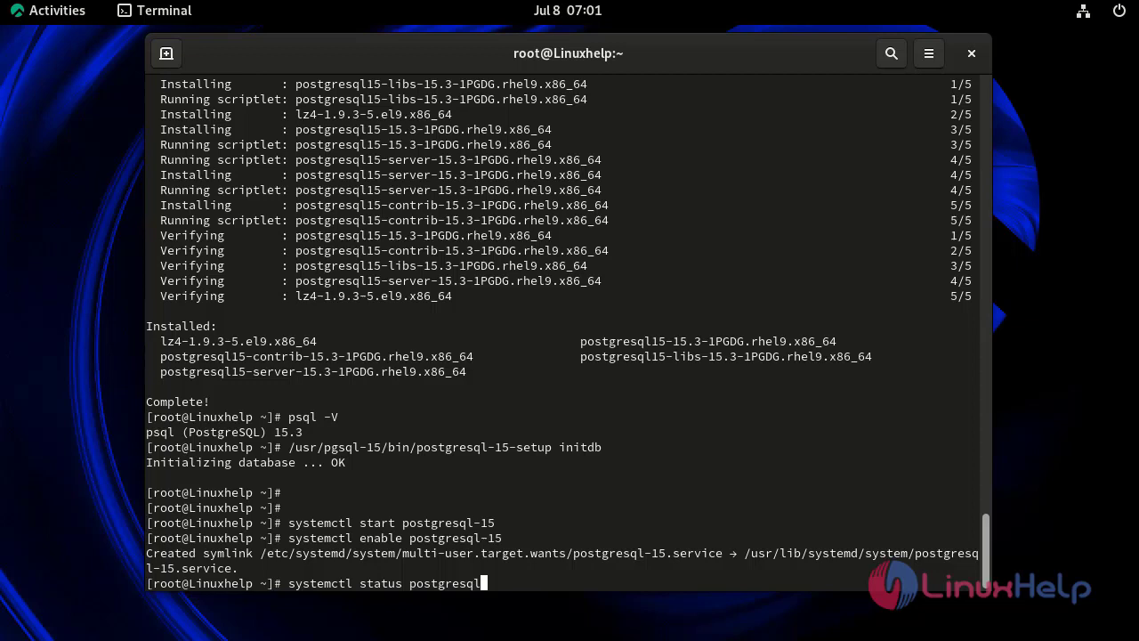
{"action": "type", "text": "-15"}
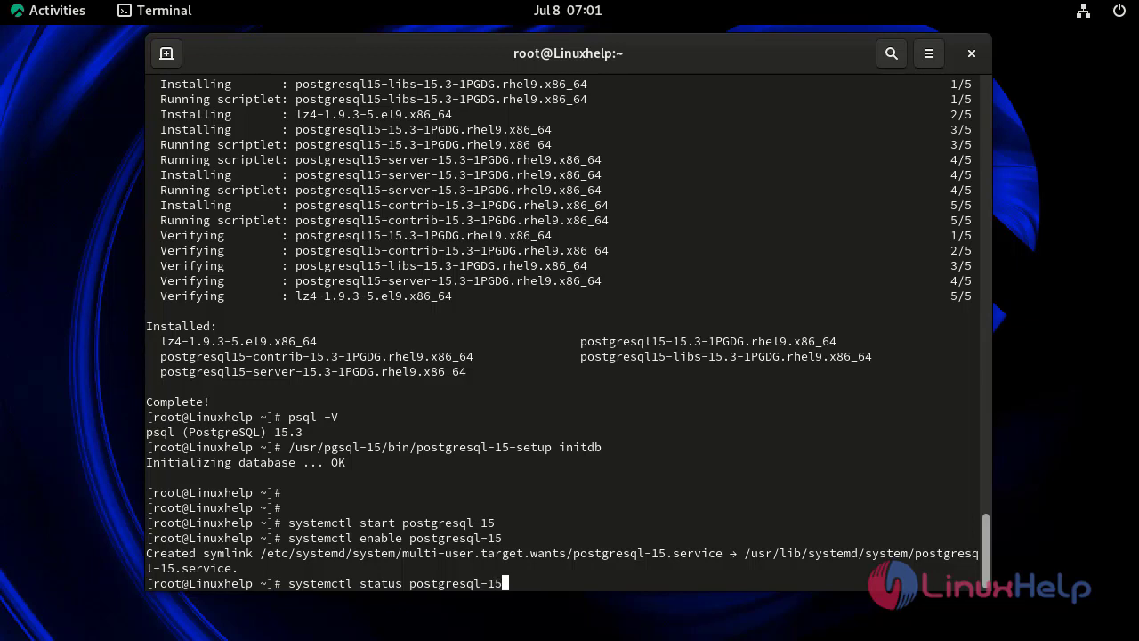
{"action": "key", "text": "Return"}
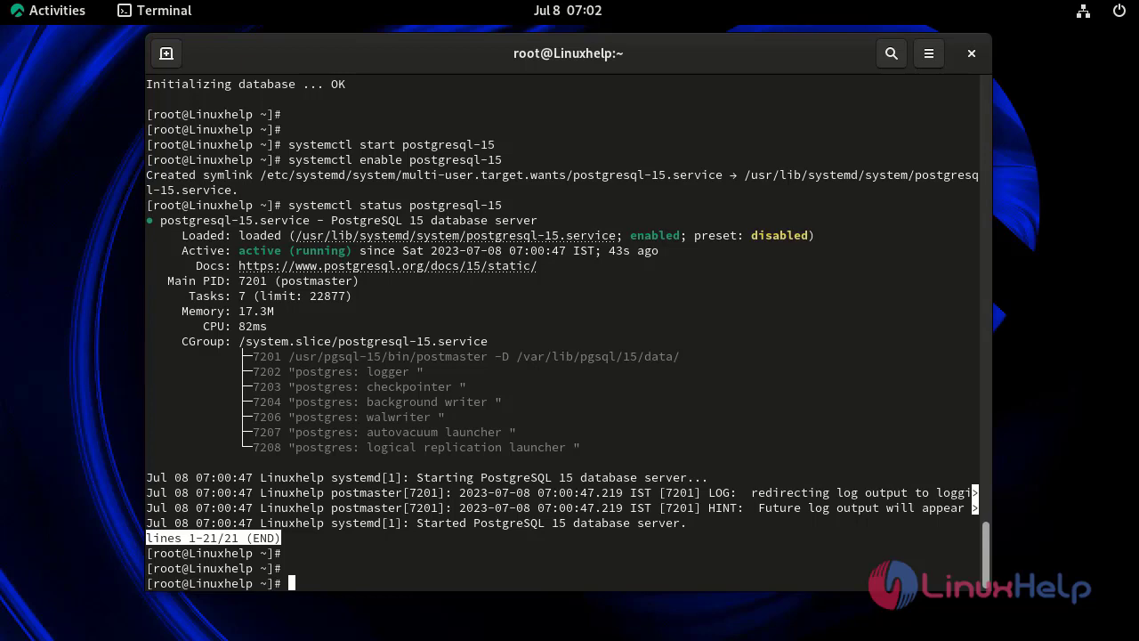
{"action": "type", "text": "su"}
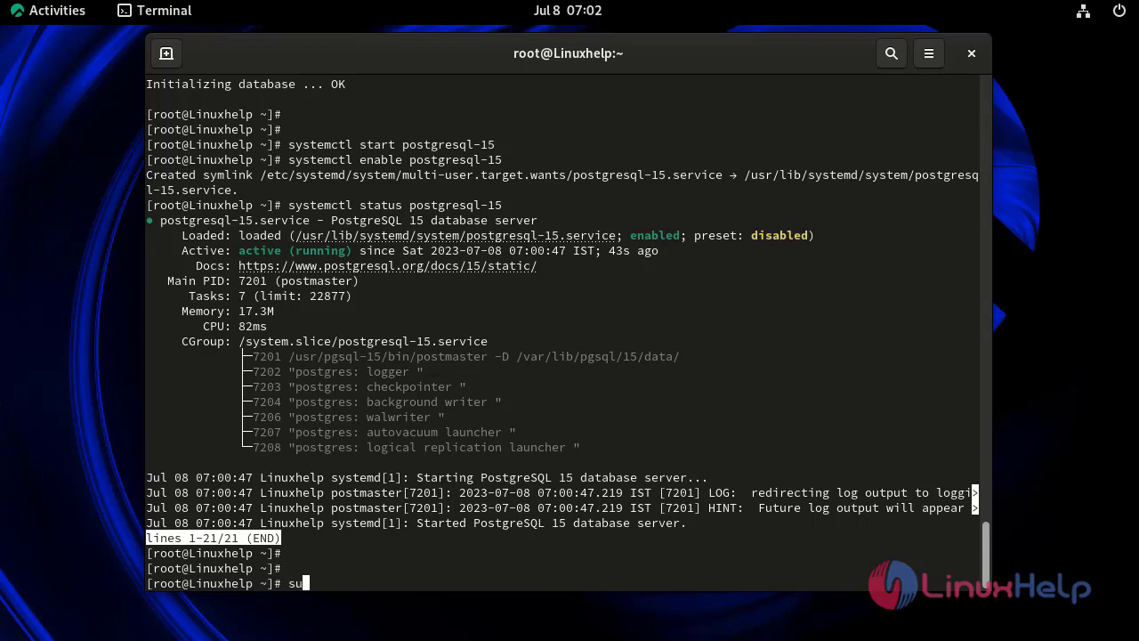
- Run sudo -u postgres psql to reach the postgres=# prompt
{"action": "type", "text": "do -u"}
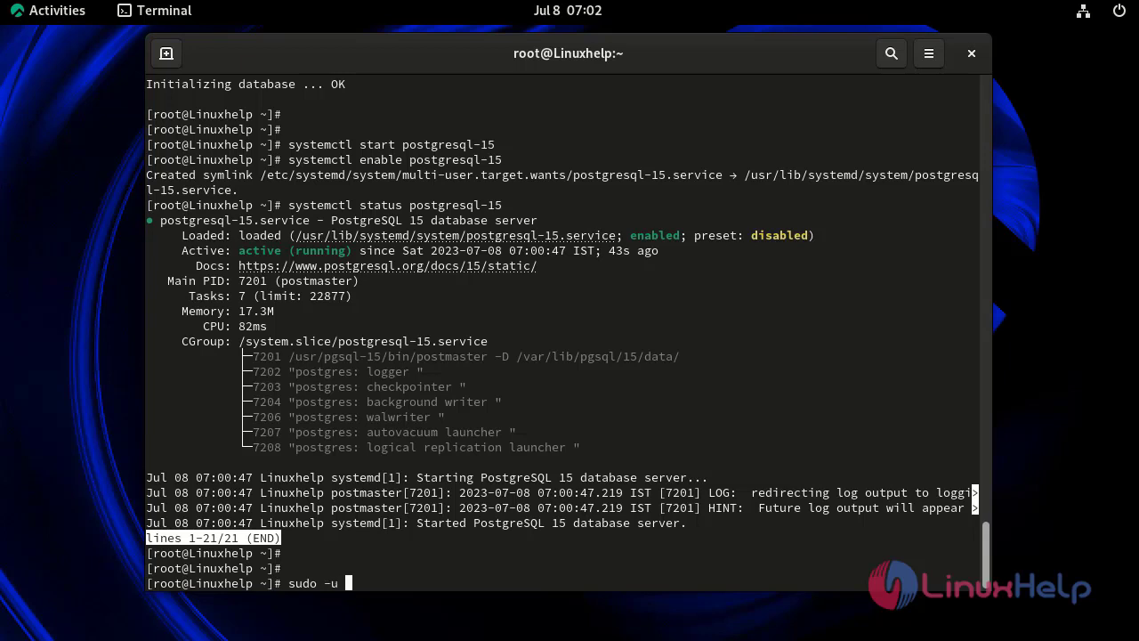
{"action": "type", "text": "post"}
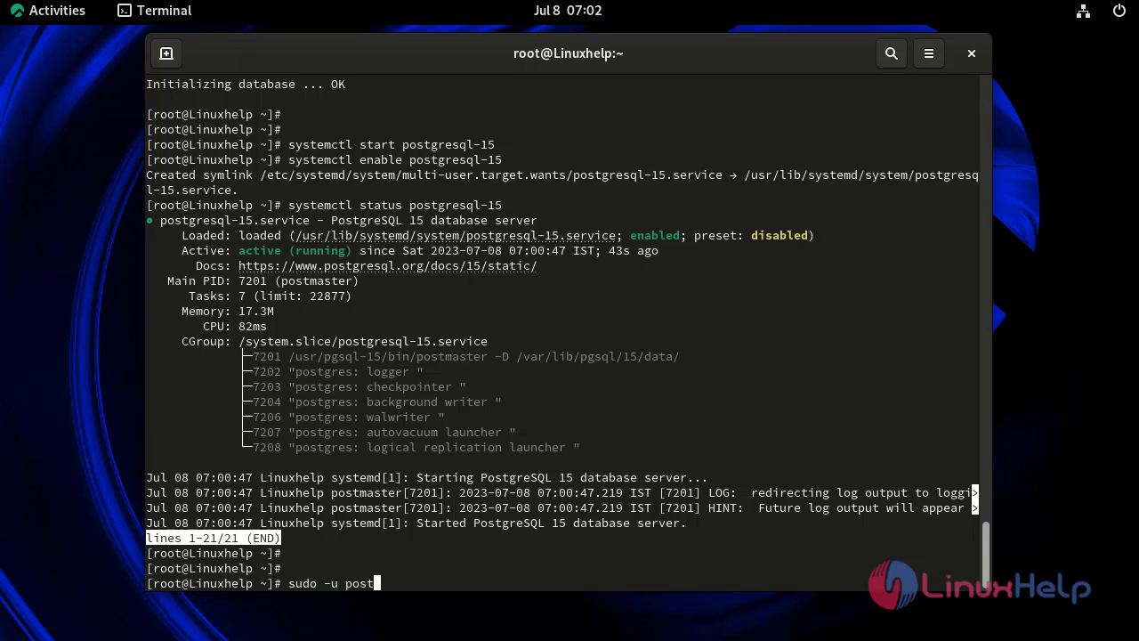
{"action": "type", "text": "gr"}
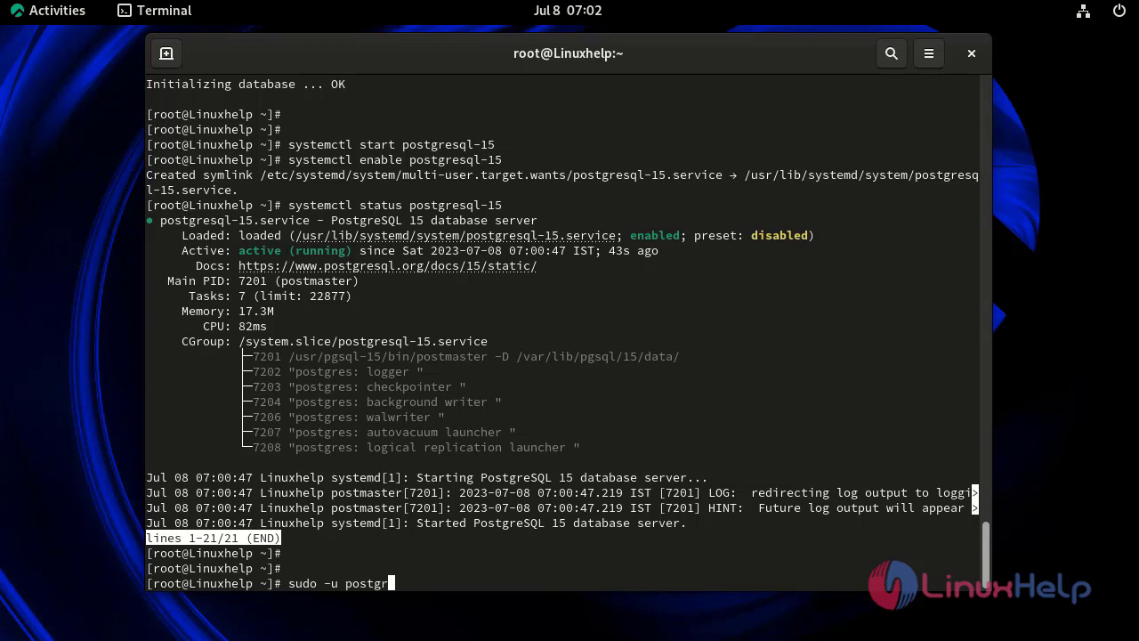
{"action": "type", "text": "es ps"}
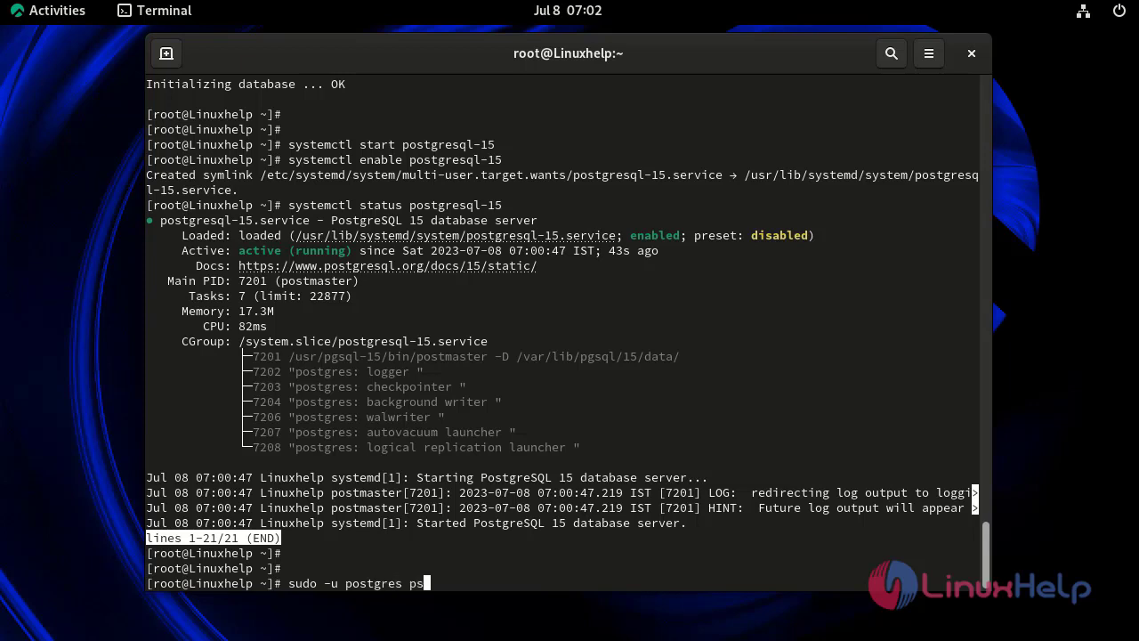
{"action": "key", "text": "Return"}
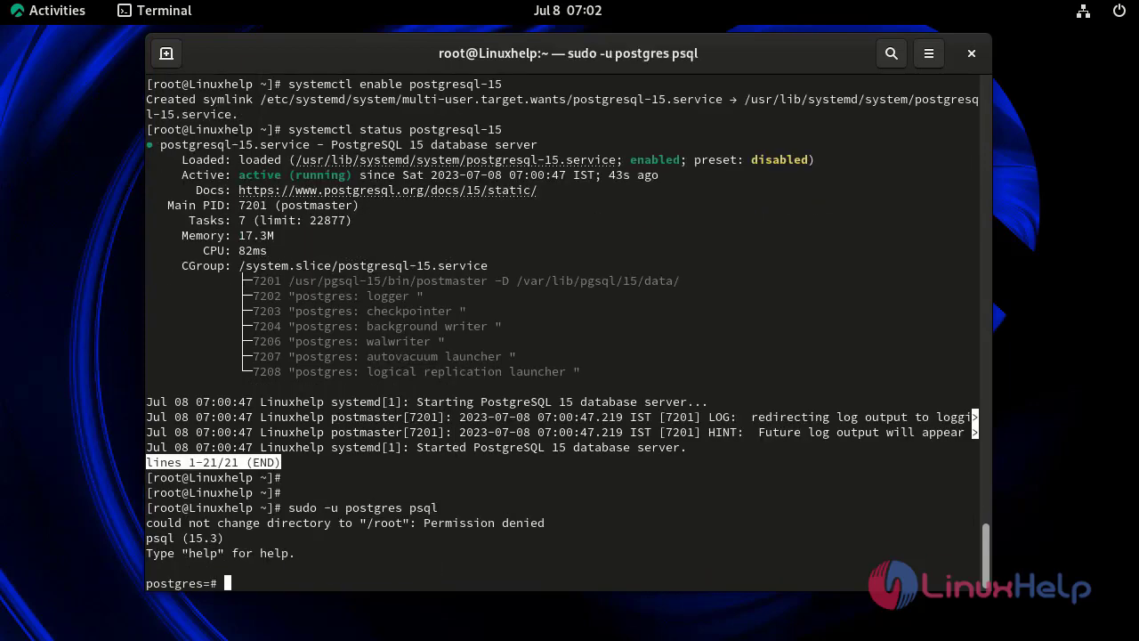
{"action": "key", "text": "Return"}
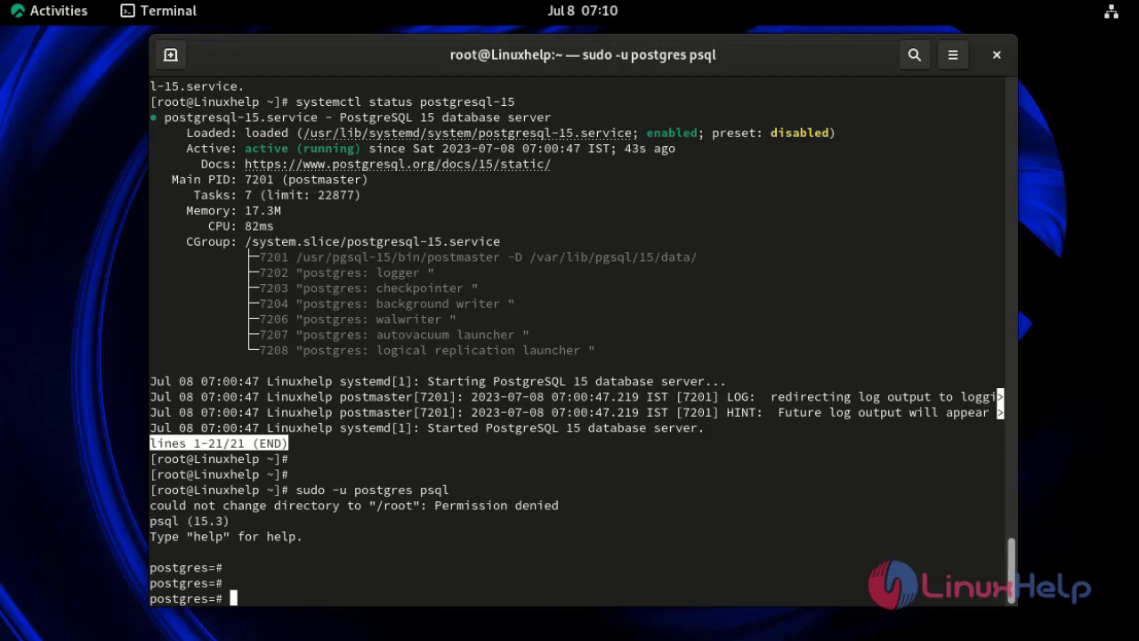
{"action": "type", "text": "create"}
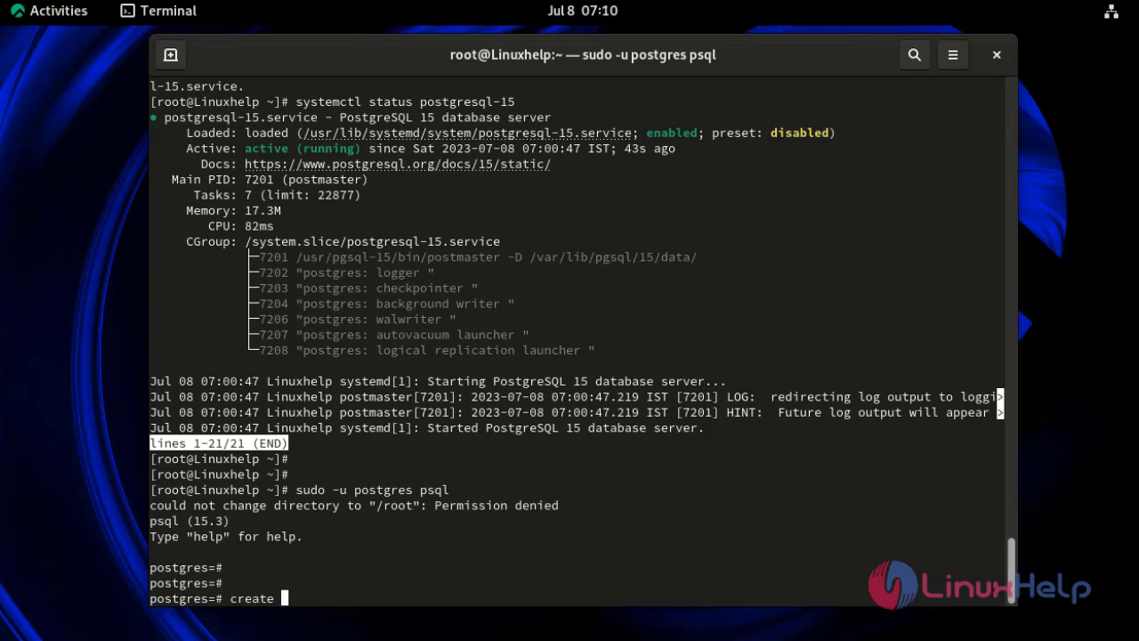
{"action": "type", "text": "user"}
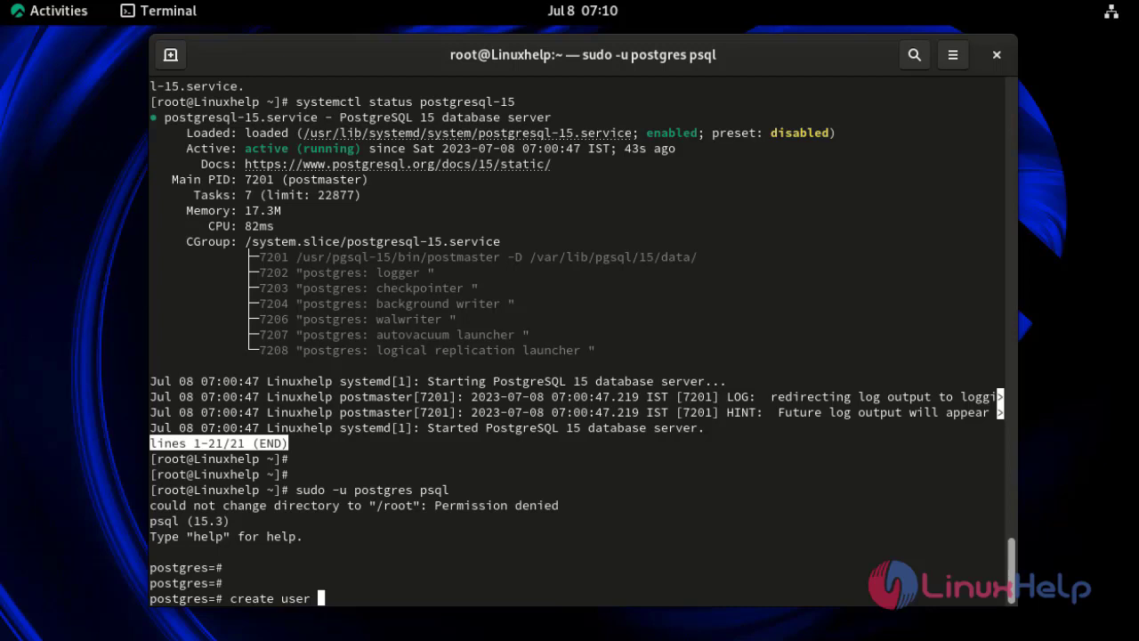
{"action": "type", "text": "linux"}
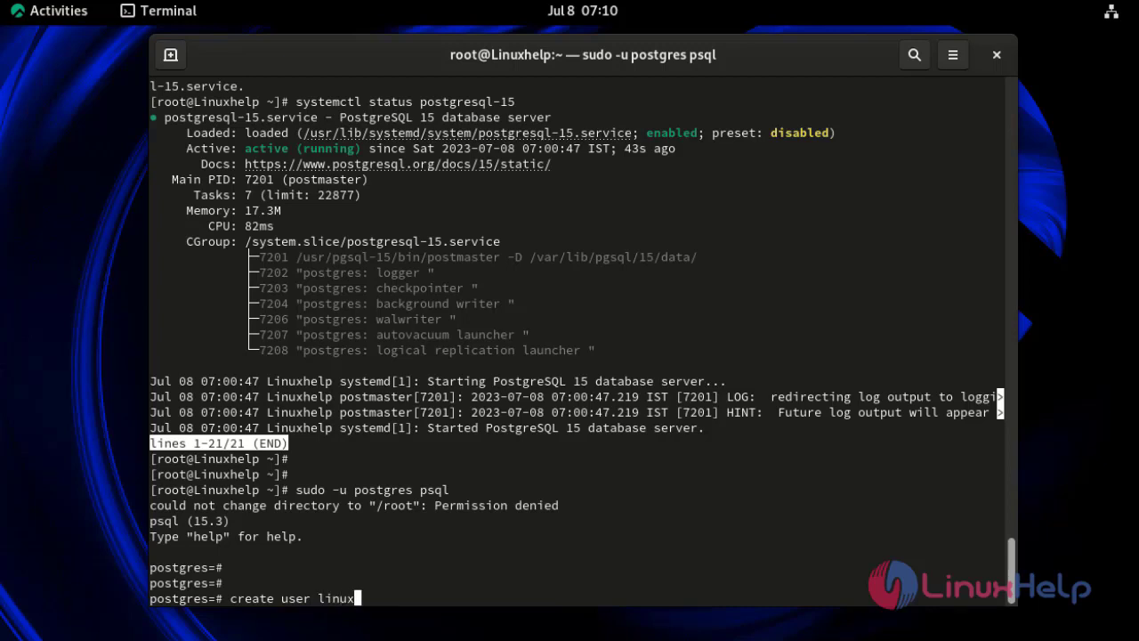
{"action": "type", "text": "help wi"}
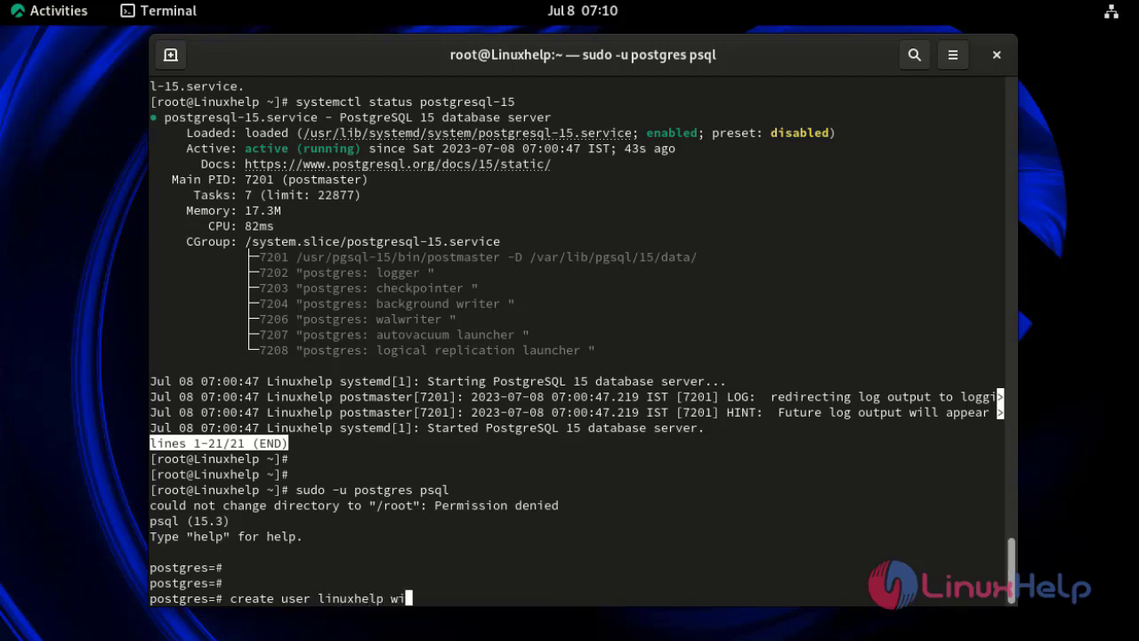
{"action": "type", "text": "th p"}
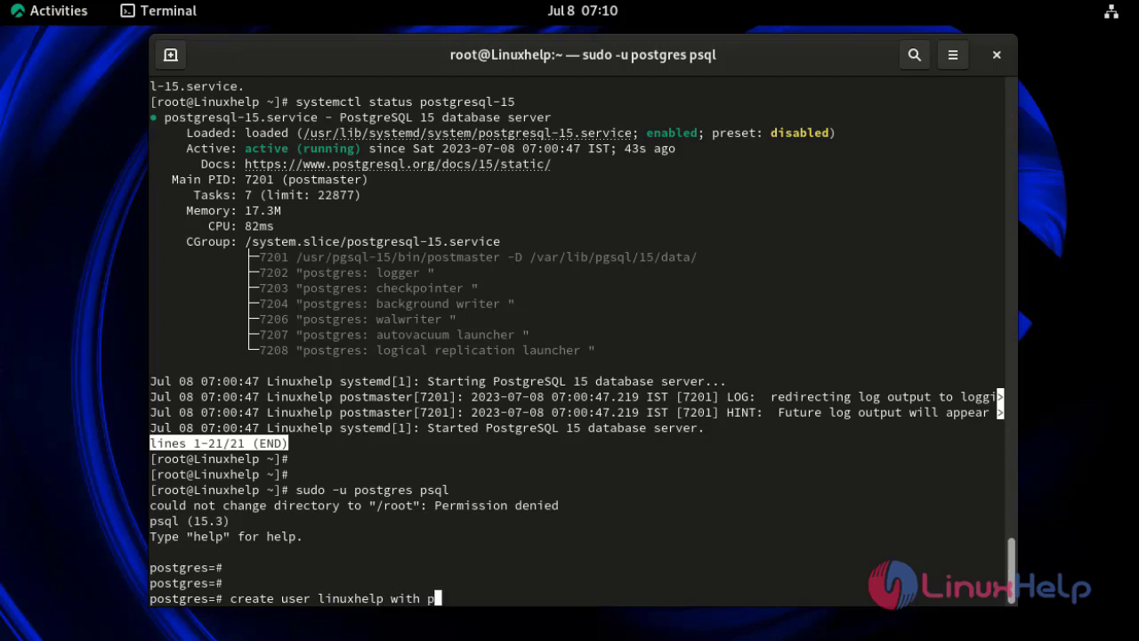
{"action": "type", "text": "assword"}
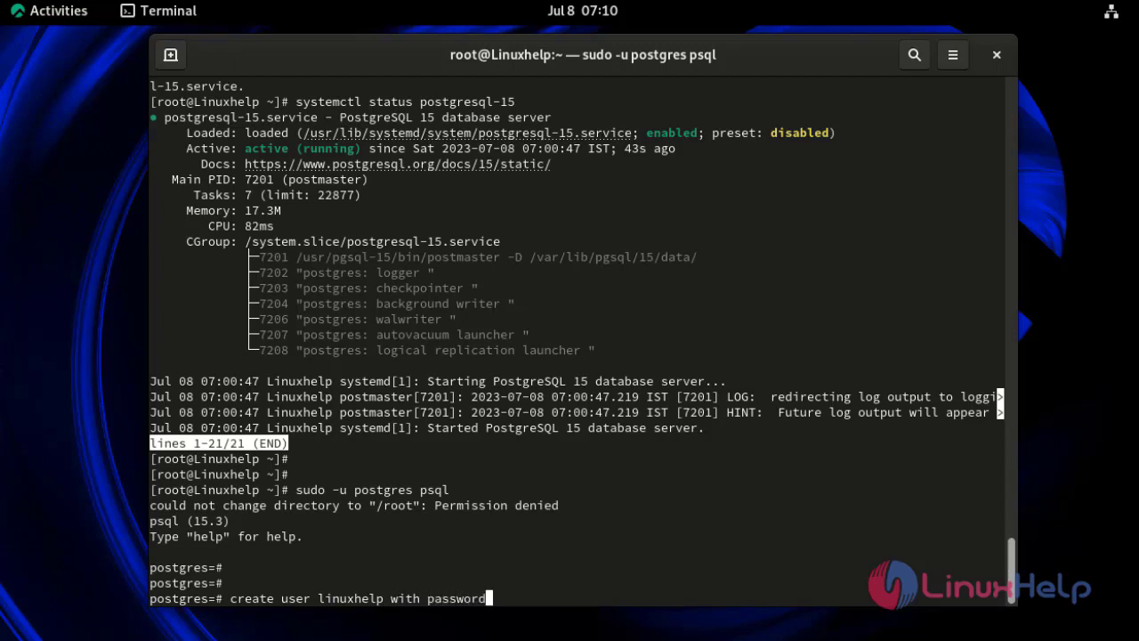
{"action": "type", "text": "'"}
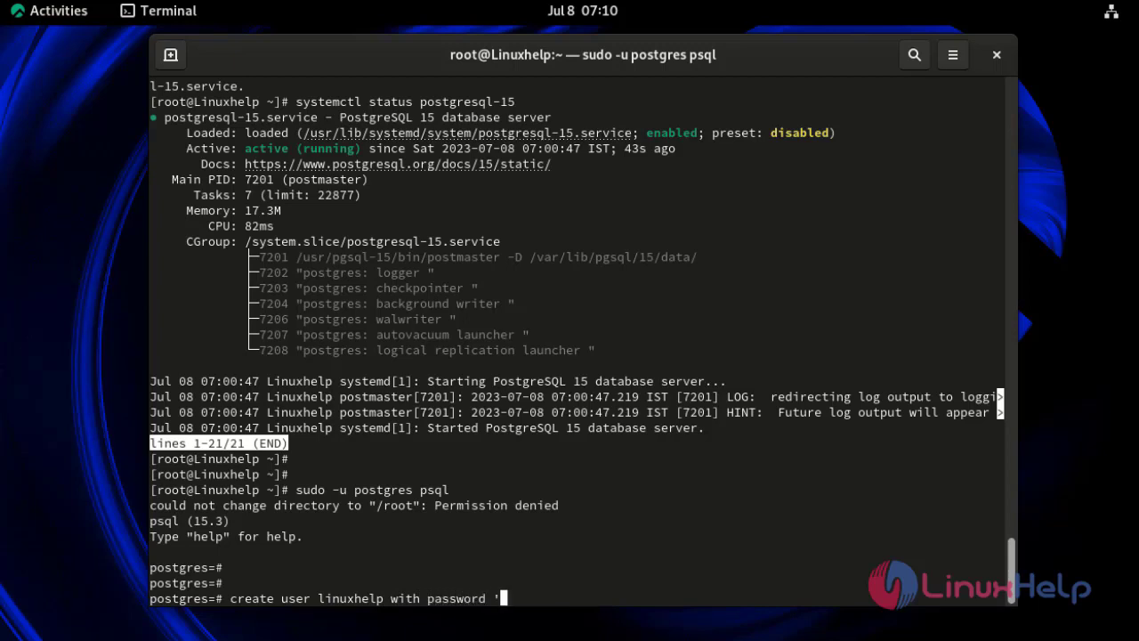
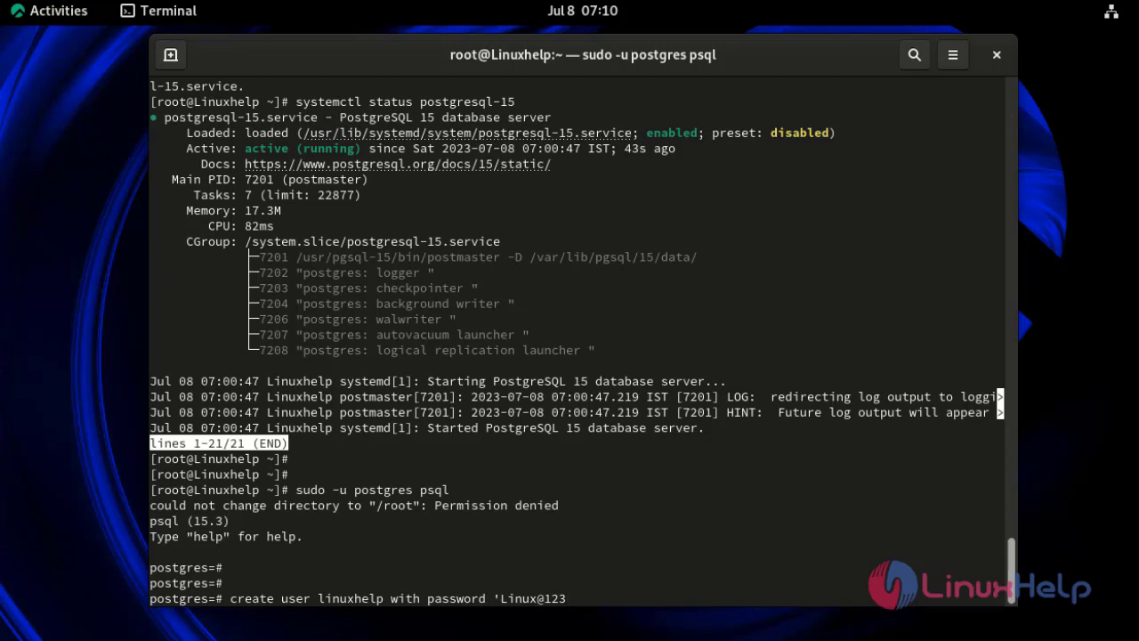
{"action": "type", "text": "'"}
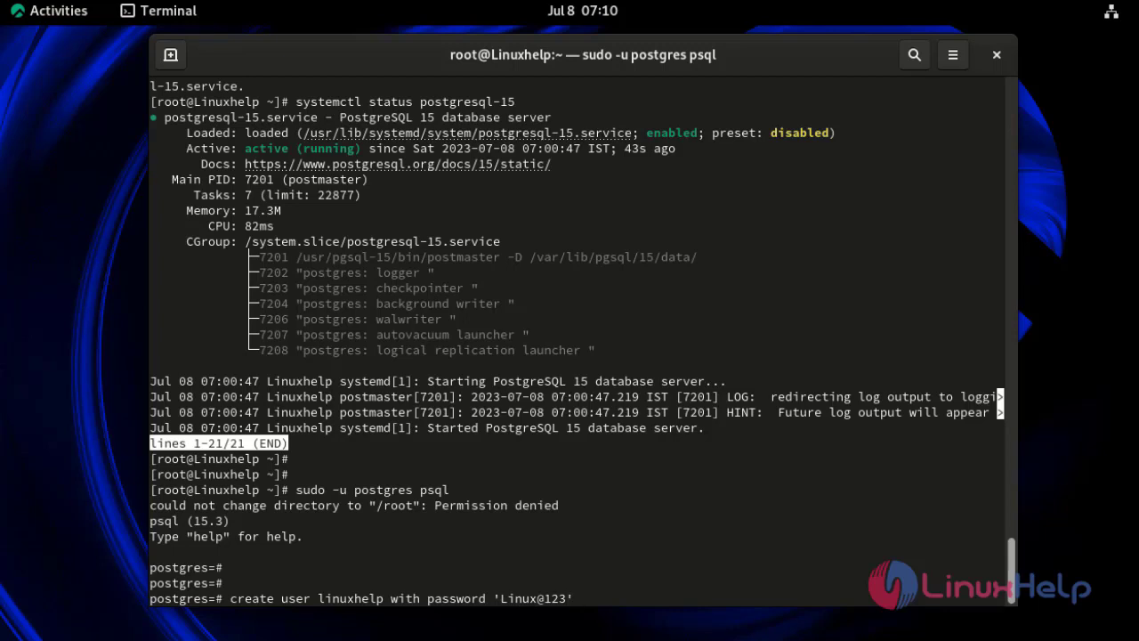
{"action": "key", "text": "Return"}
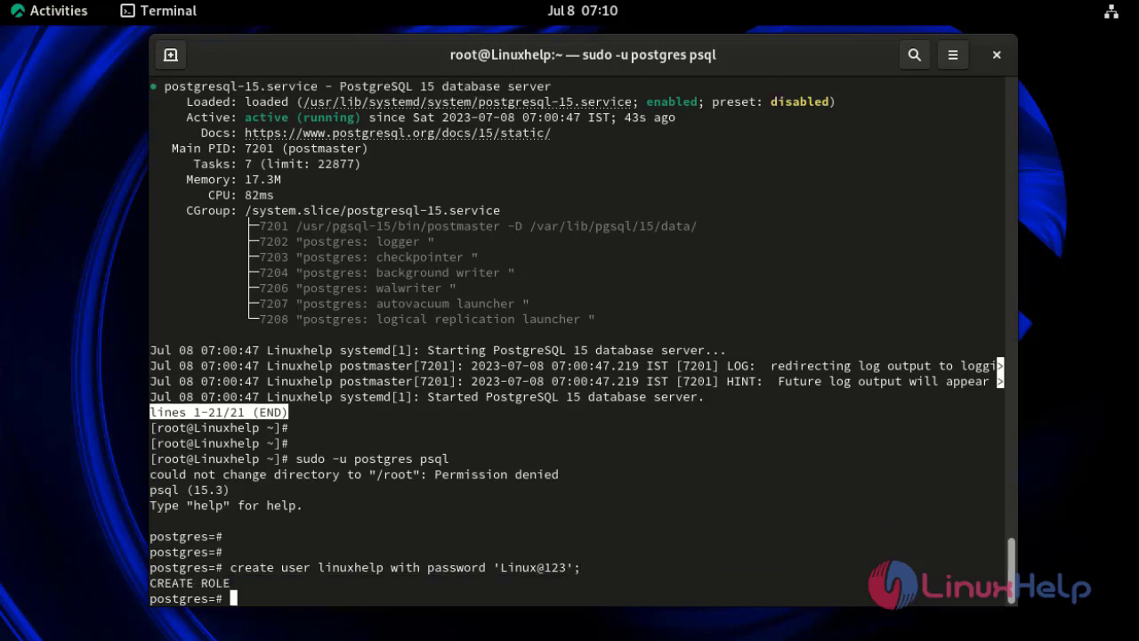
{"action": "scroll", "scroll_direction": "down", "scroll_amount": 3}
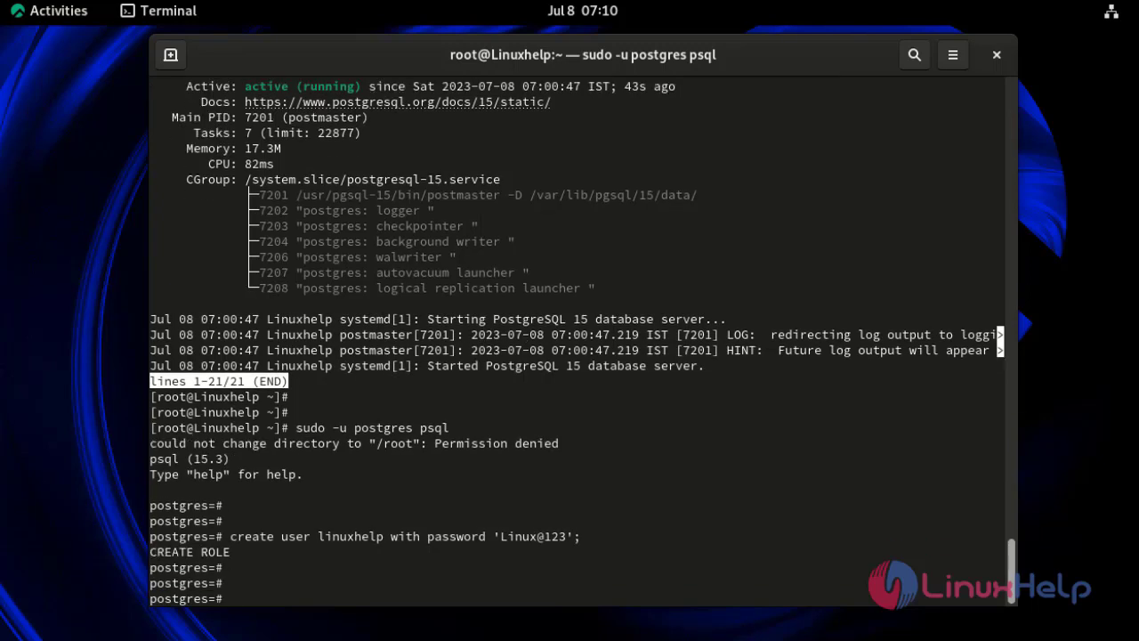
- Run CREATE DATABASE linuxhelp_db; in psql and clear the stray character left at the prompt
{"action": "type", "text": "create da"}
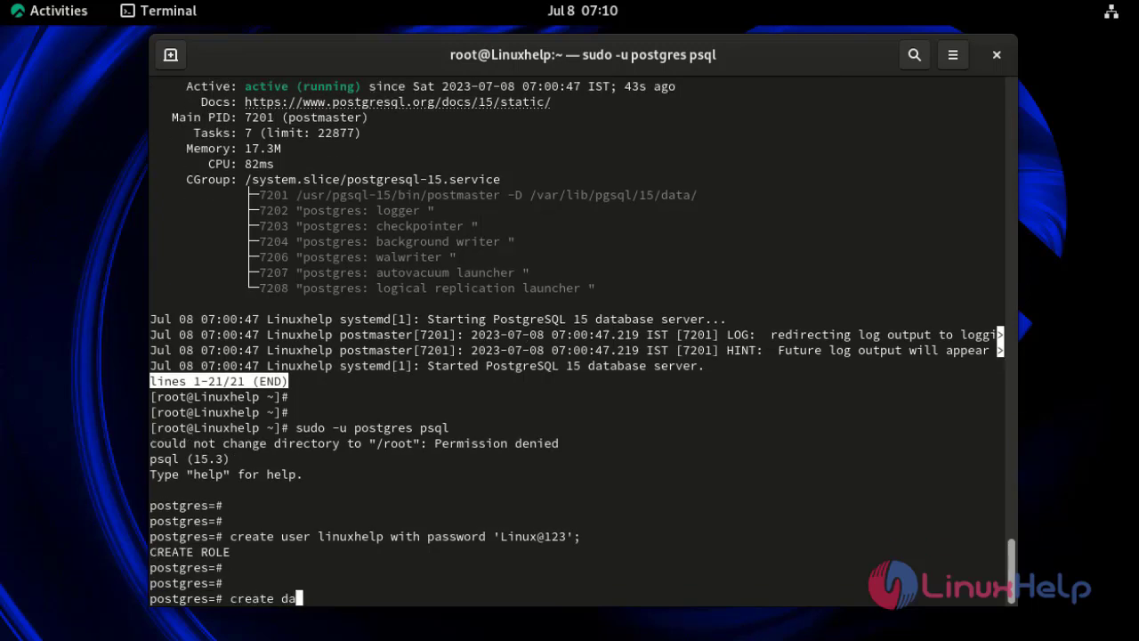
{"action": "type", "text": "tabase"}
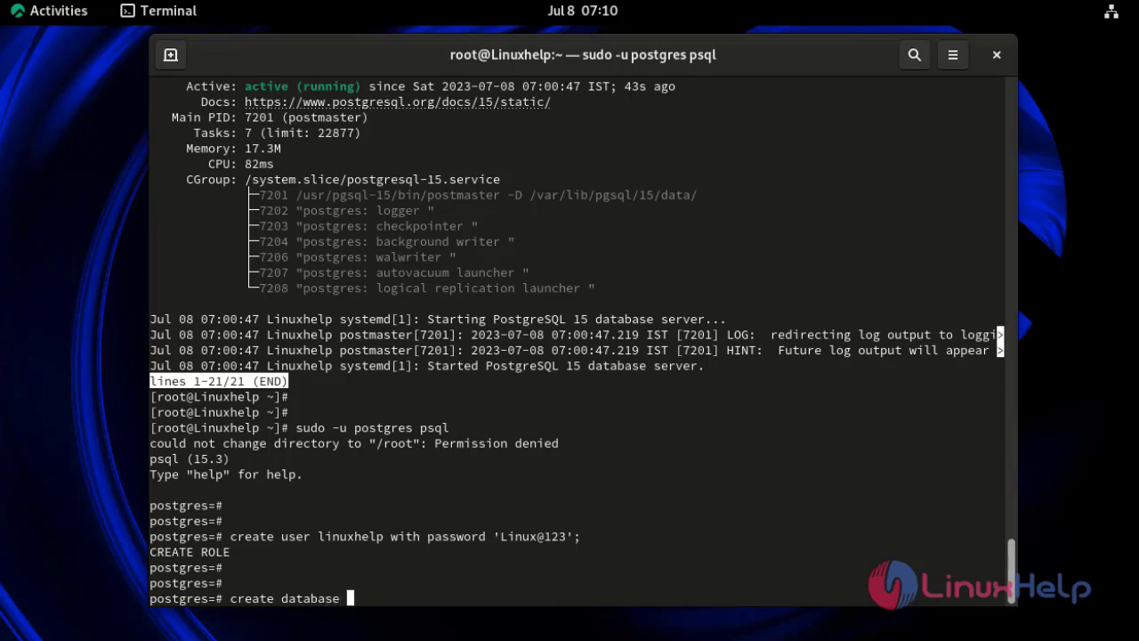
{"action": "type", "text": "linux"}
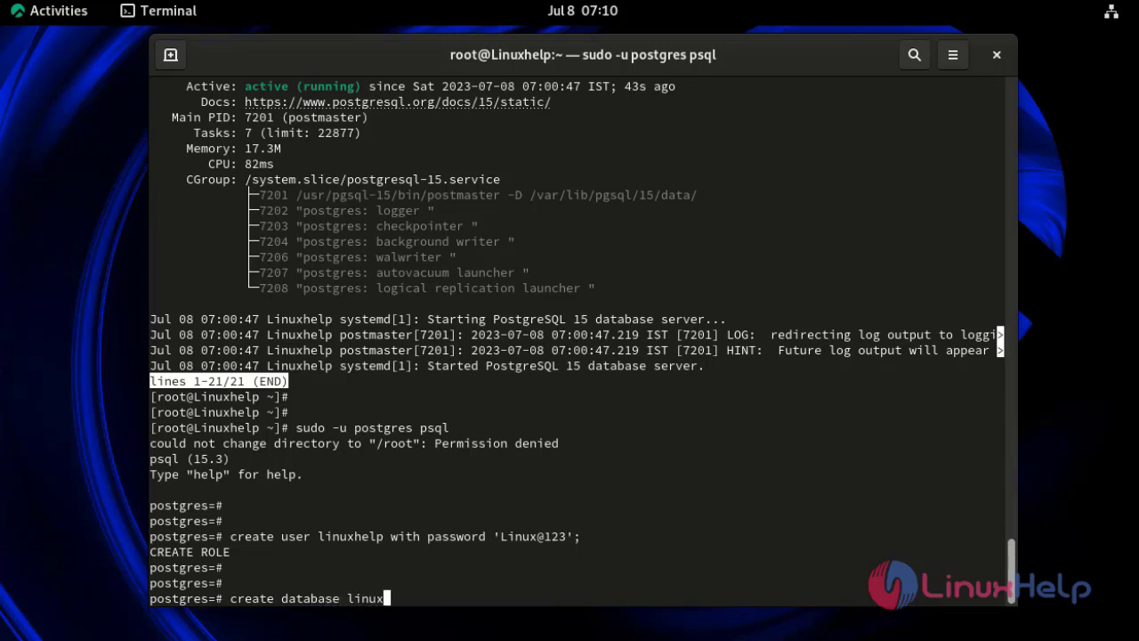
{"action": "type", "text": "help"}
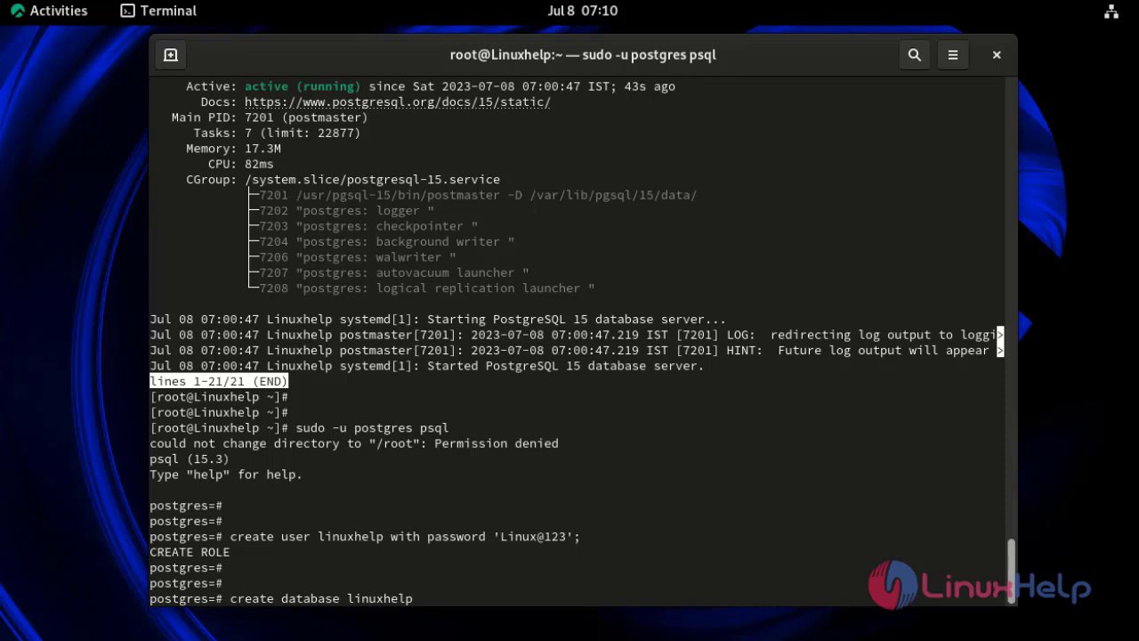
{"action": "type", "text": "_d"}
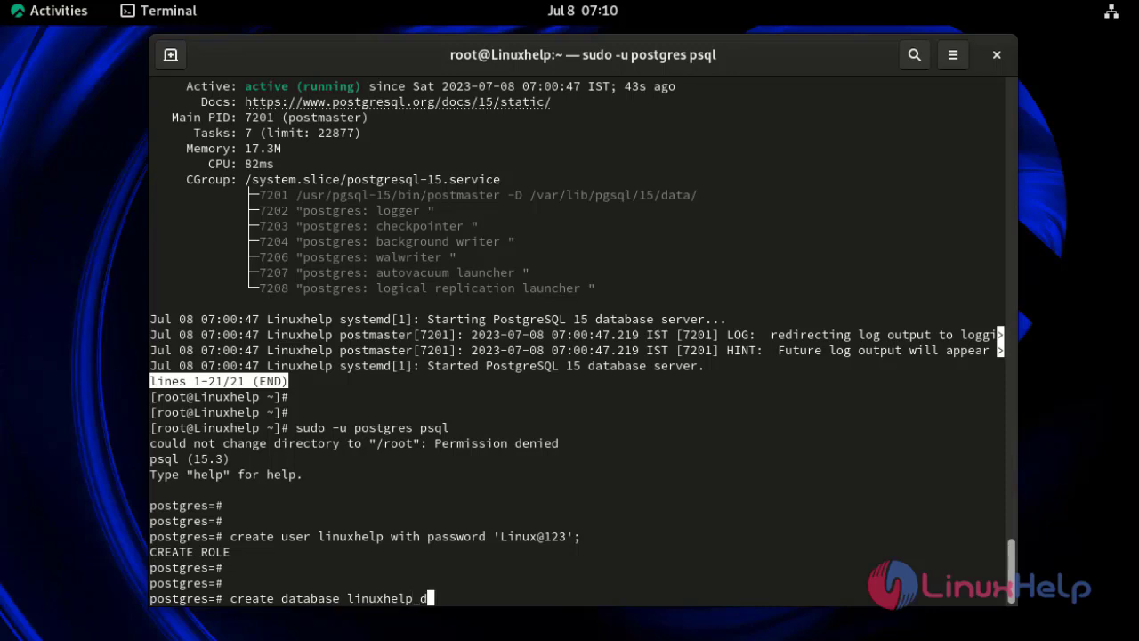
{"action": "key", "text": "Return"}
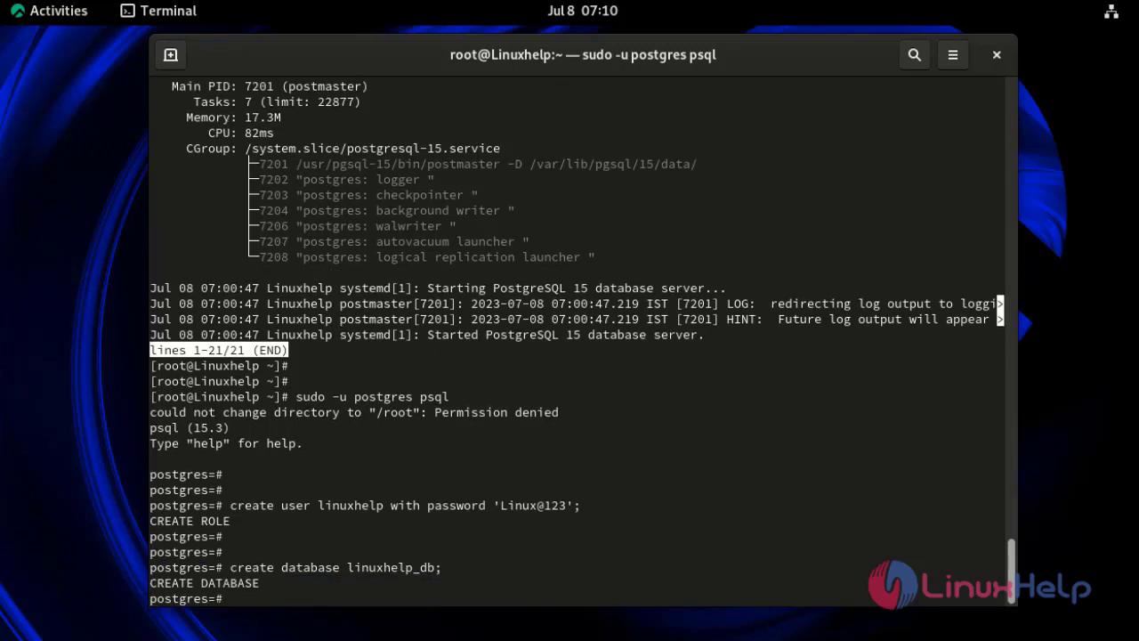
{"action": "type", "text": "C"}
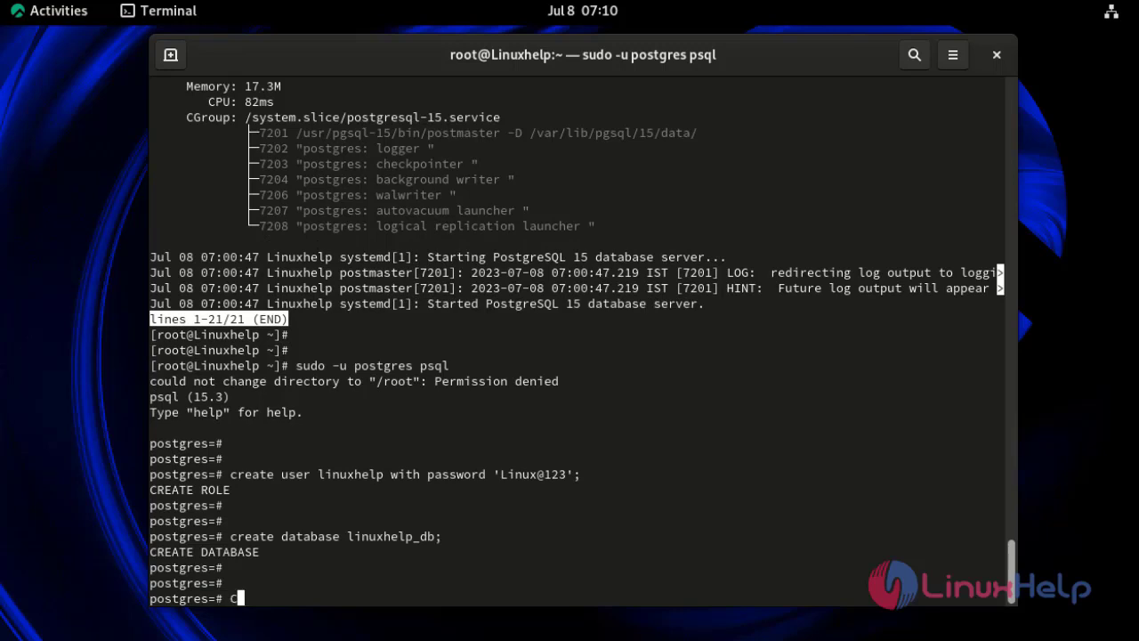
{"action": "key", "text": "BackSpace"}
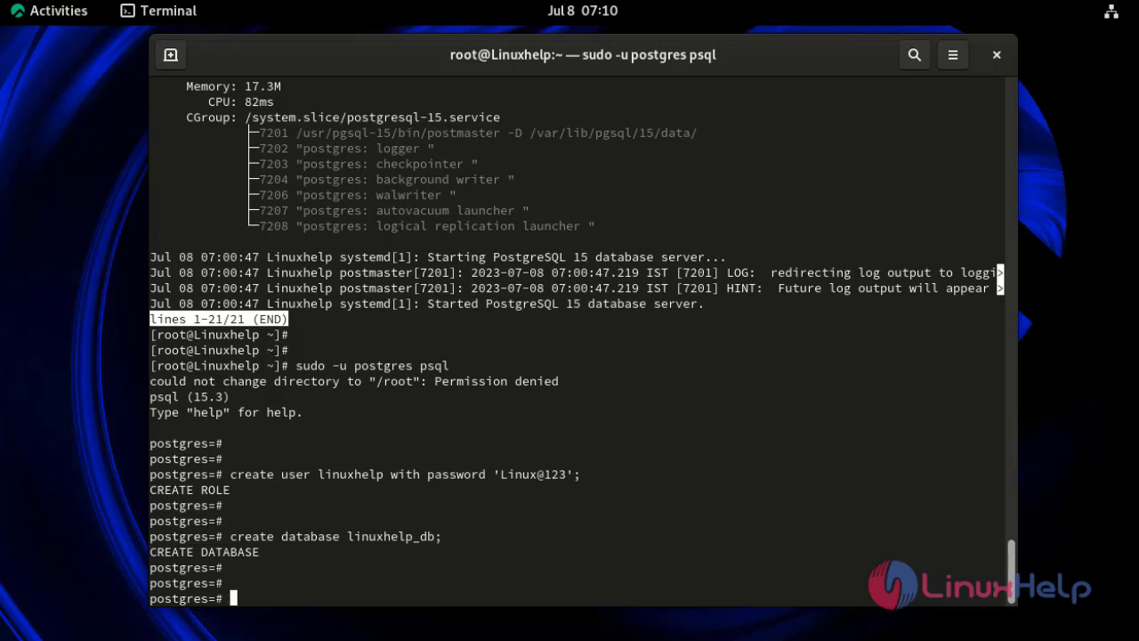
- Run GRANT ALL PRIVILEGES ON DATABASE linuxhelp_db TO linuxhelp; so psql reports GRANT
{"action": "type", "text": "grant"}
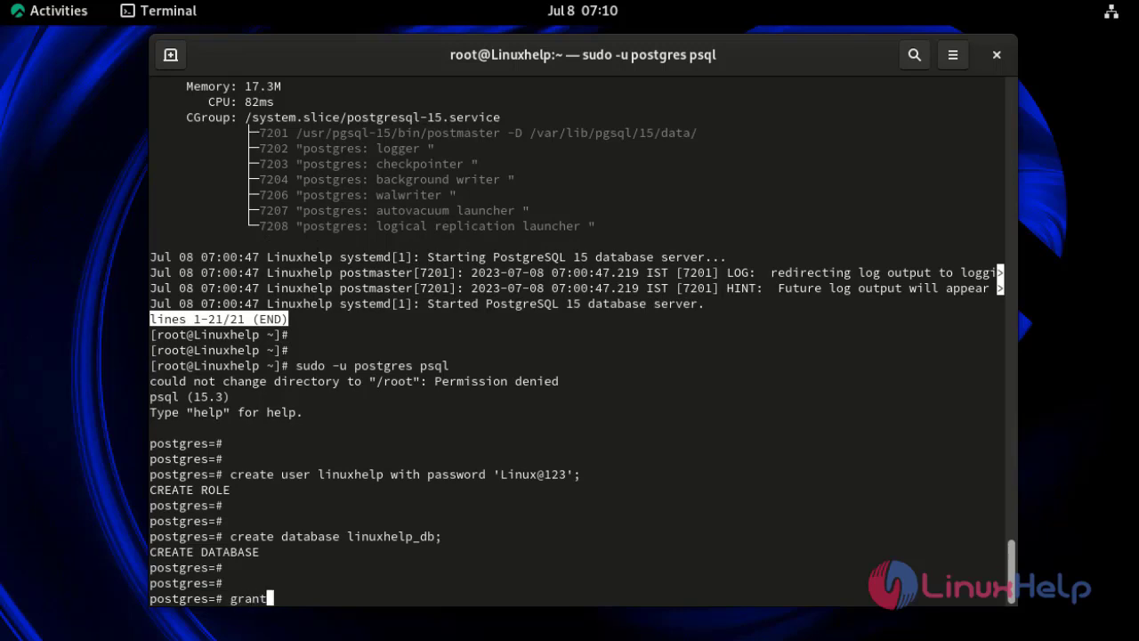
{"action": "type", "text": "all"}
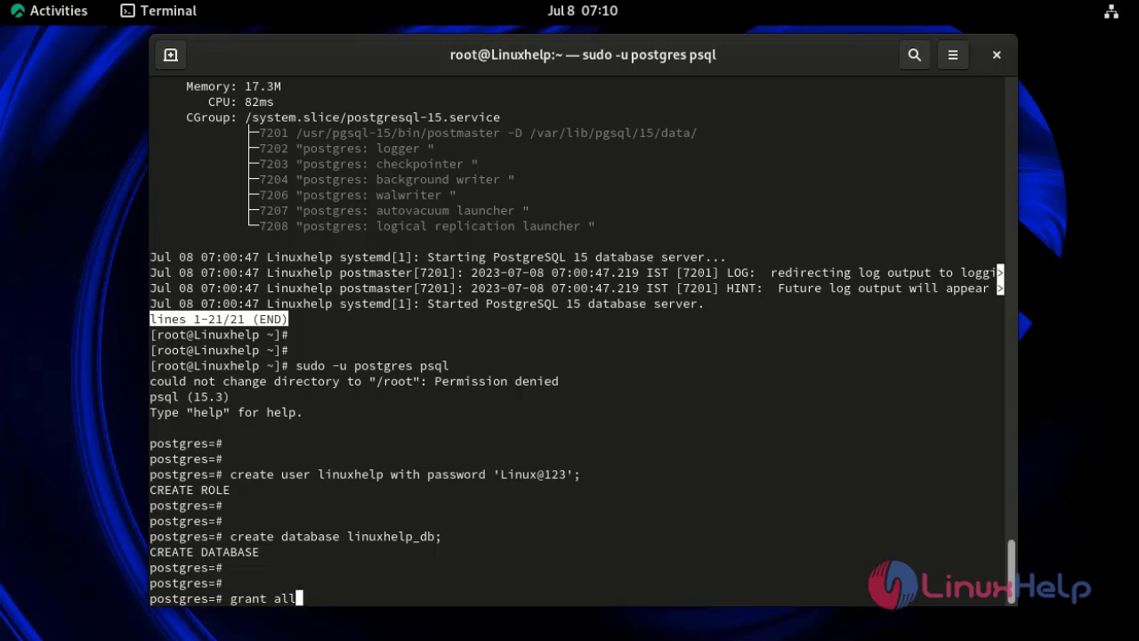
{"action": "type", "text": "priv"}
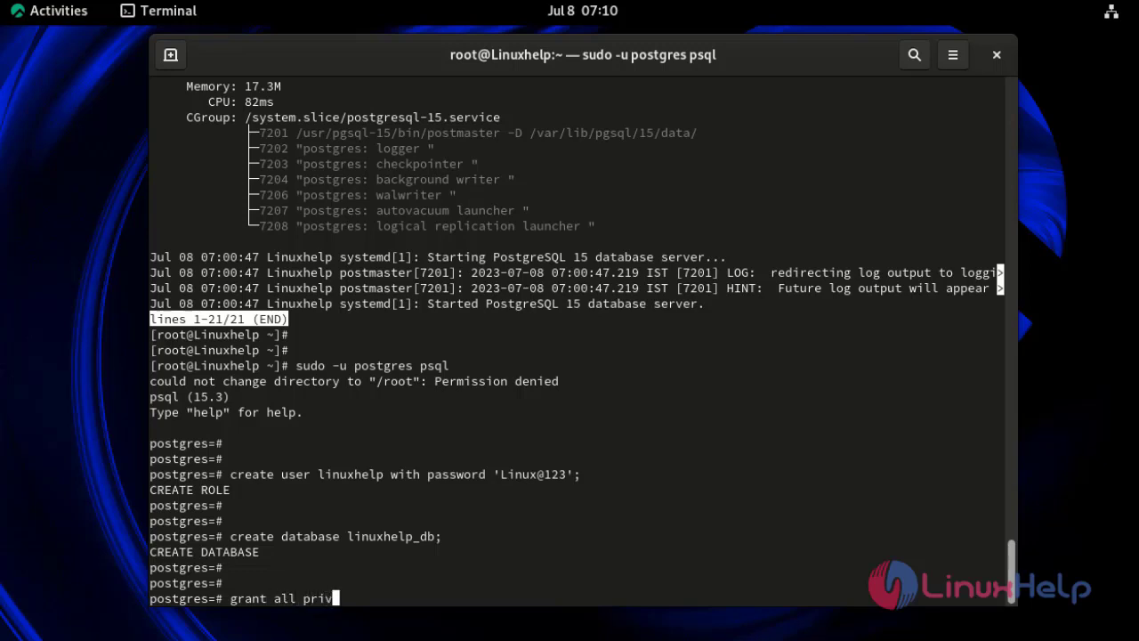
{"action": "type", "text": "i"}
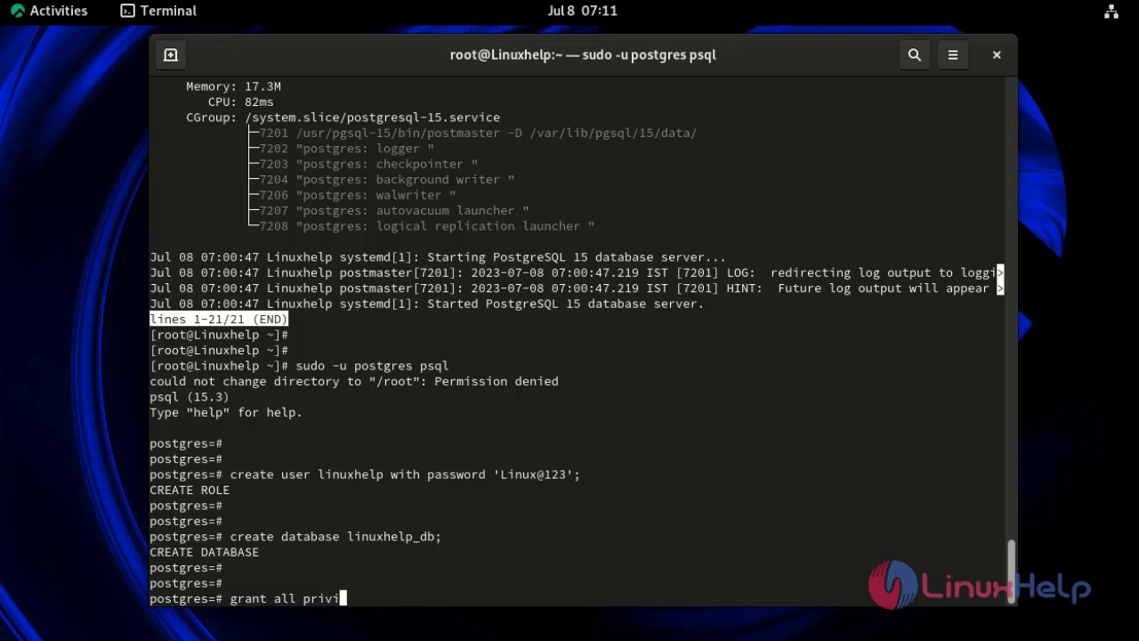
{"action": "type", "text": "le"}
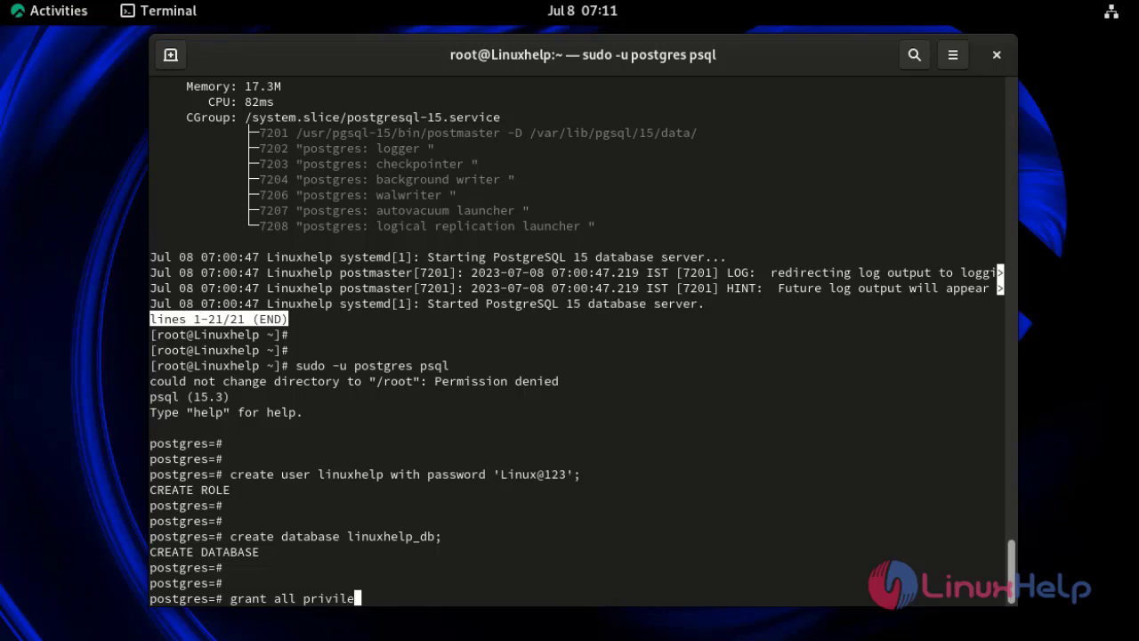
{"action": "type", "text": "ges"}
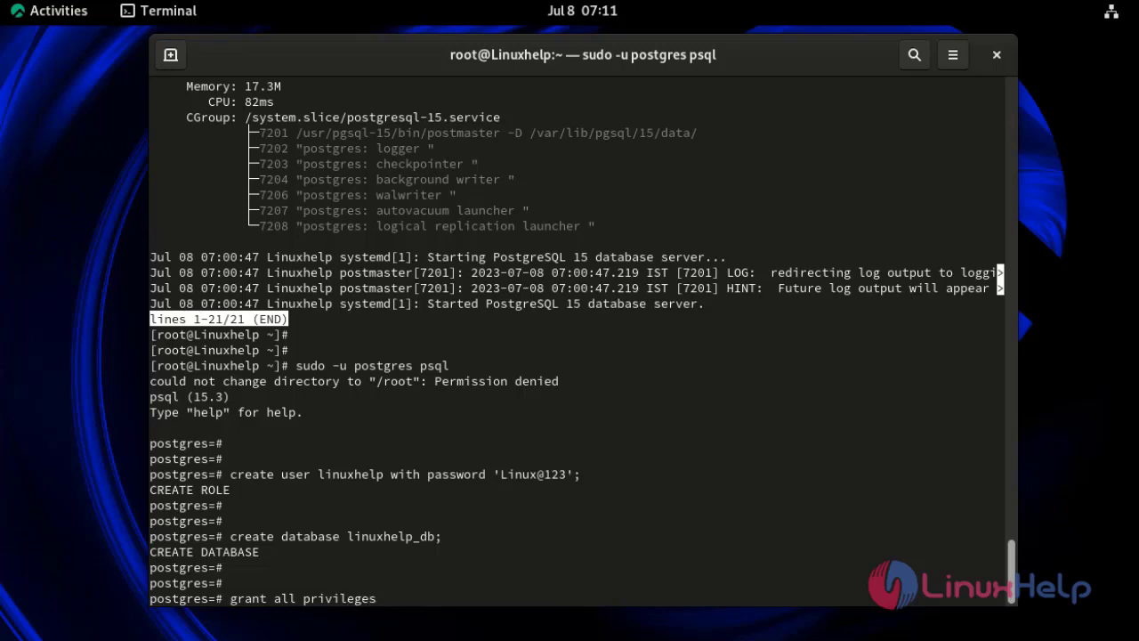
{"action": "type", "text": "on data"}
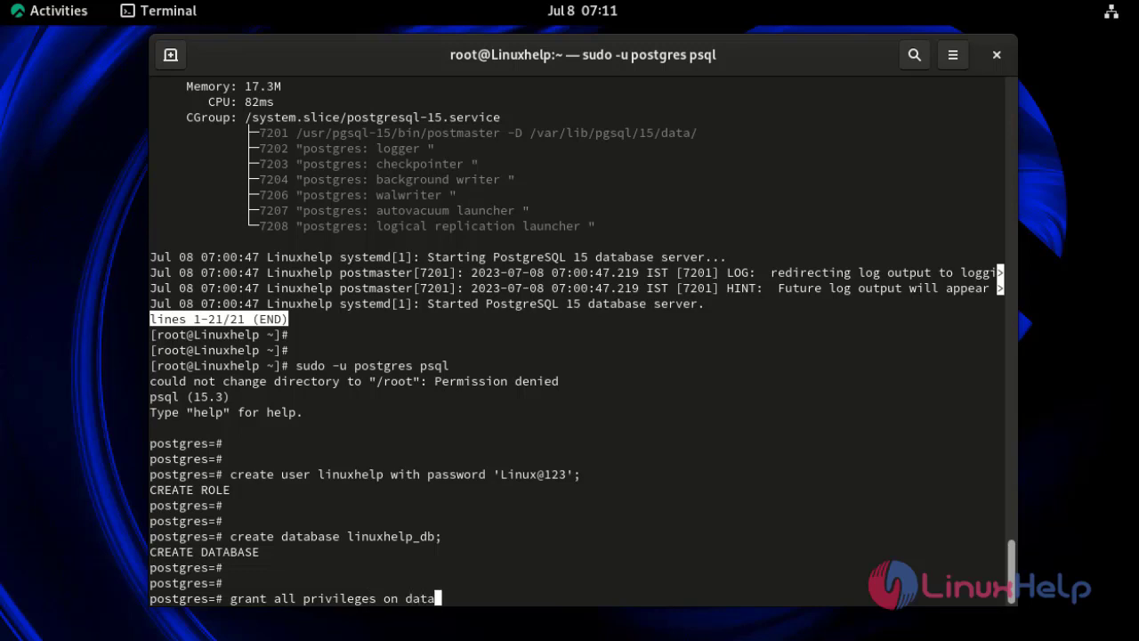
{"action": "type", "text": "base"}
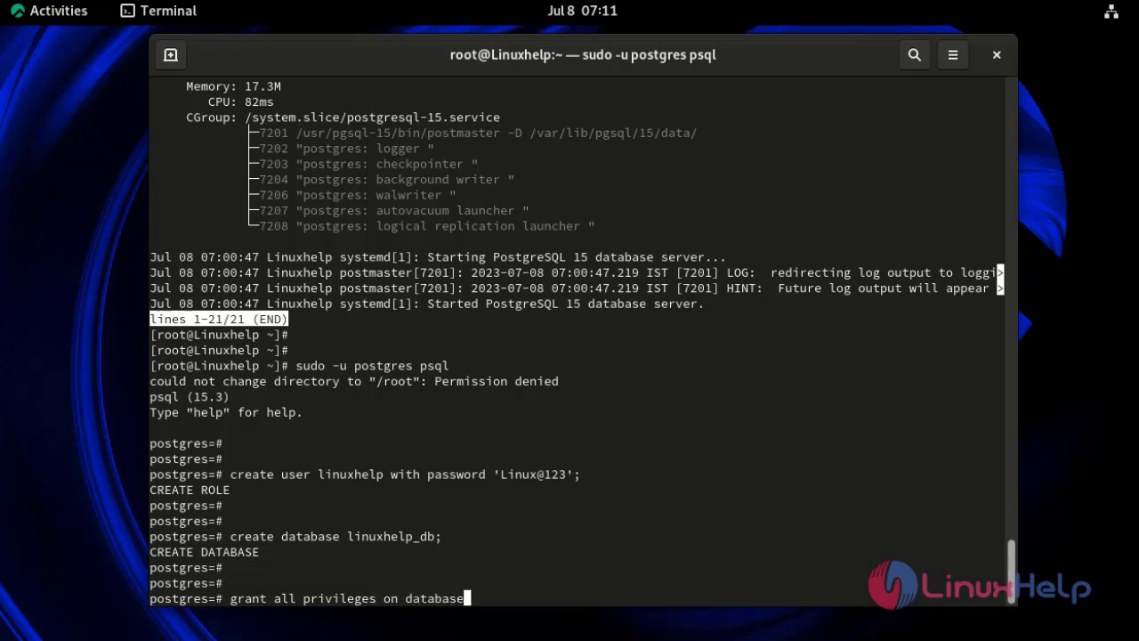
{"action": "type", "text": "lin"}
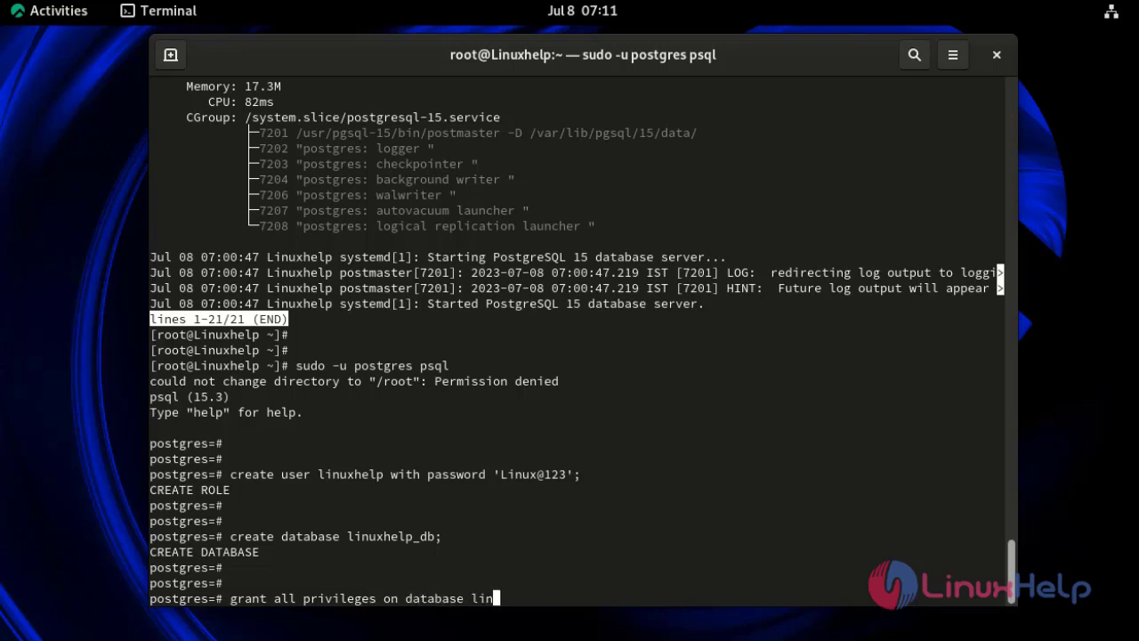
{"action": "type", "text": "xhelp_"}
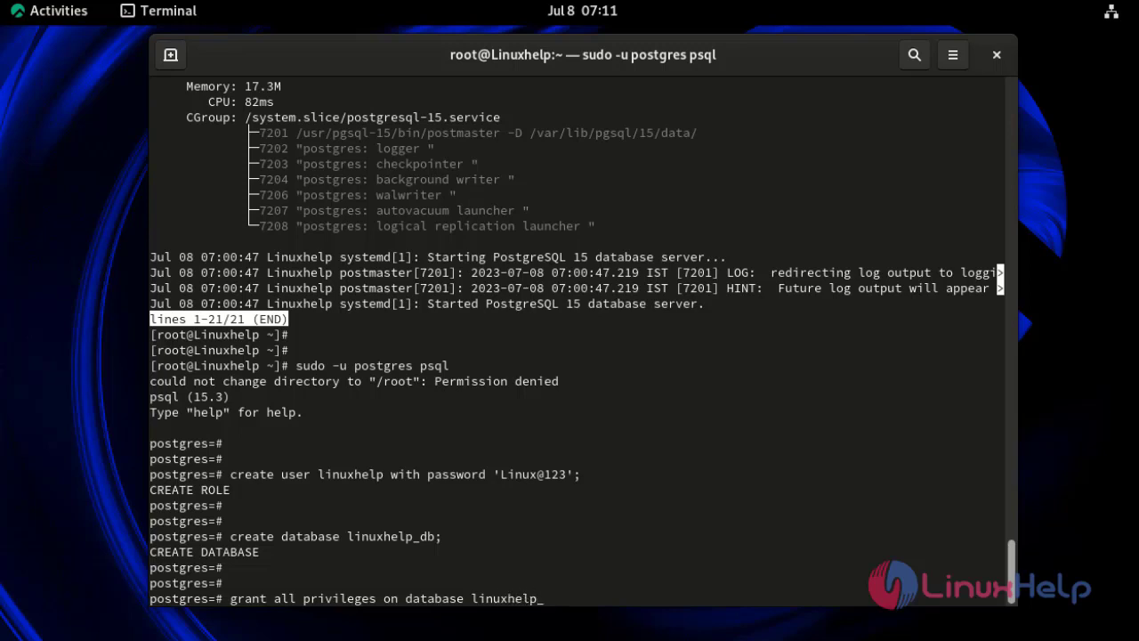
{"action": "type", "text": "db"}
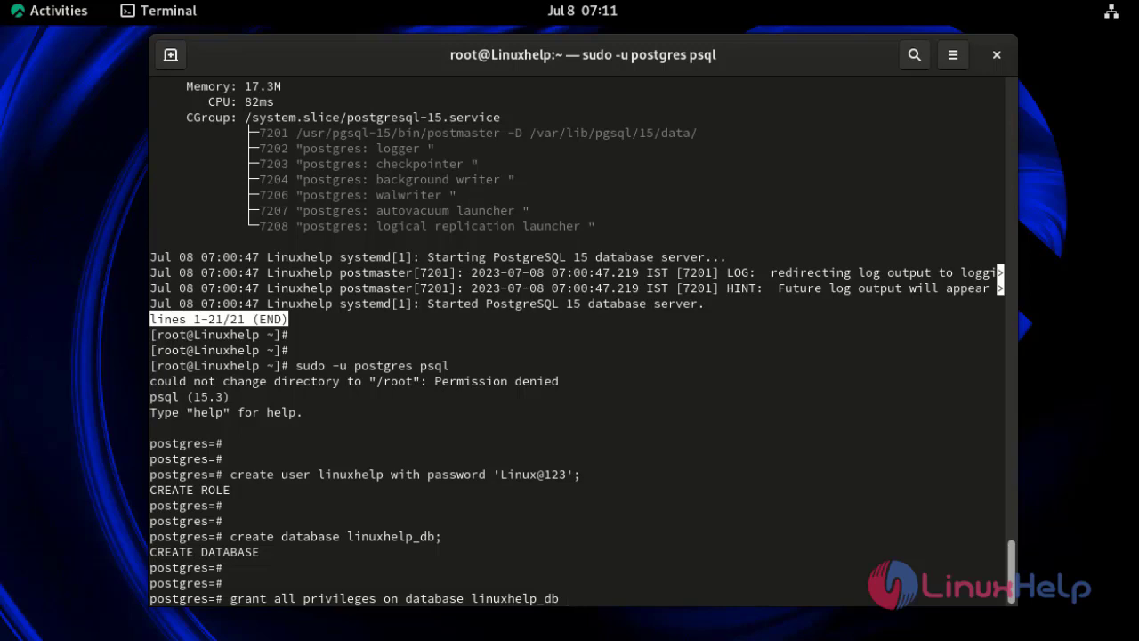
{"action": "type", "text": "to l"}
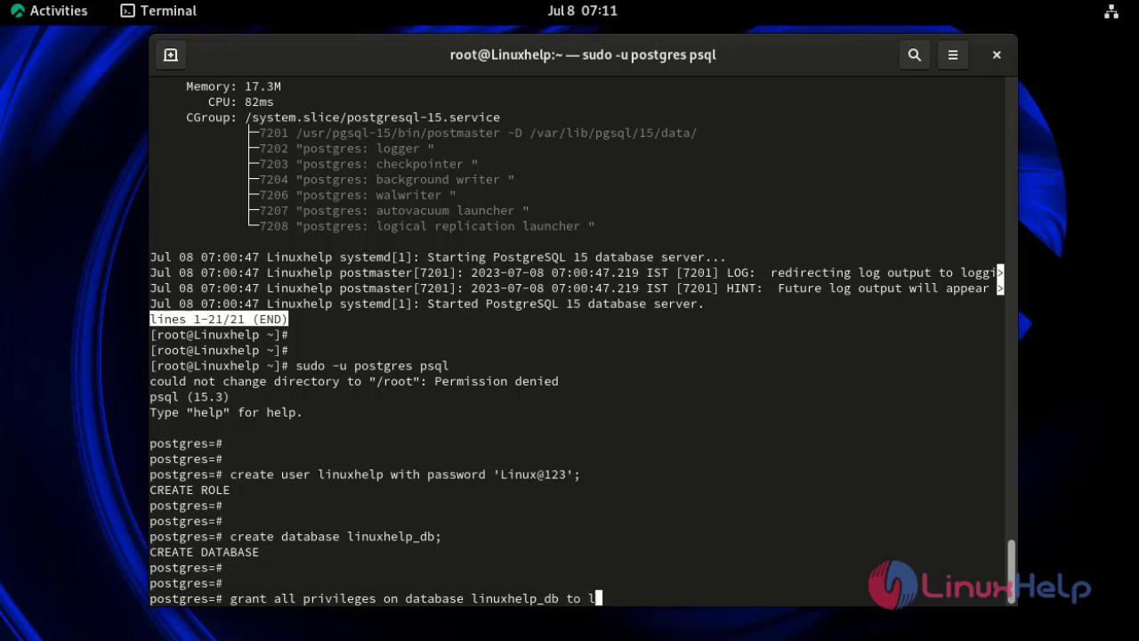
{"action": "type", "text": "inuxhel"}
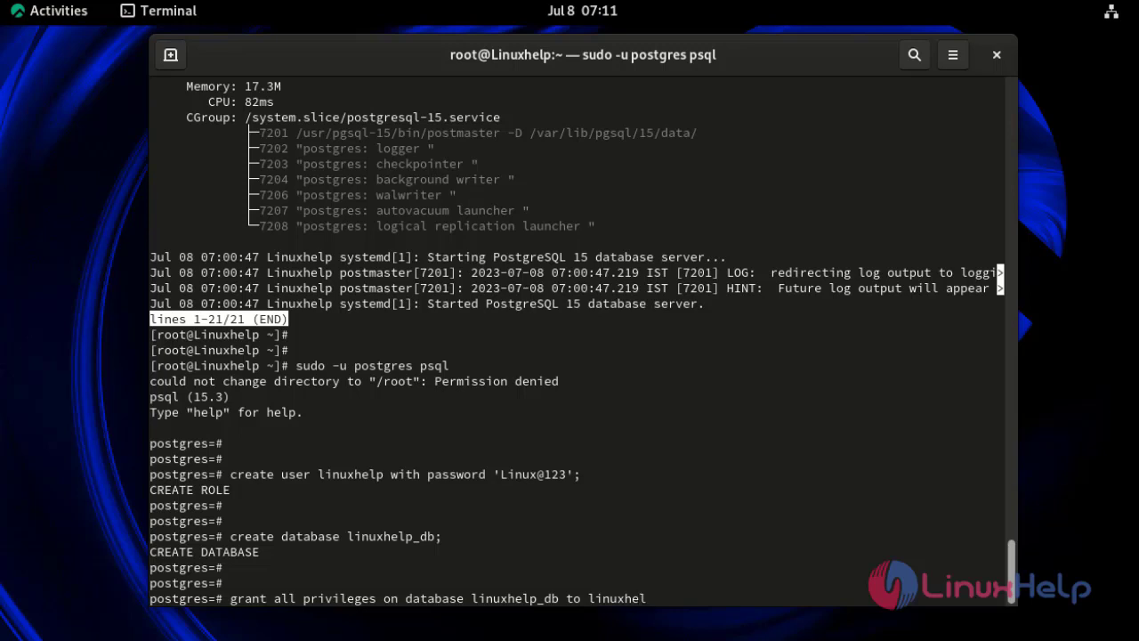
{"action": "type", "text": "p;"}
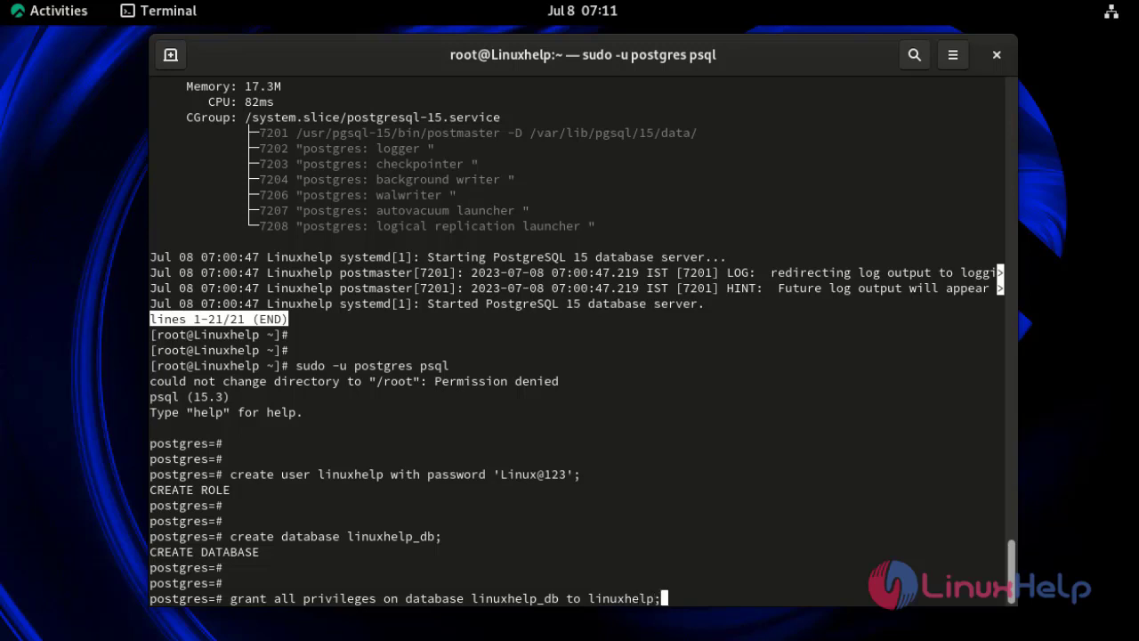
{"action": "key", "text": "Return"}
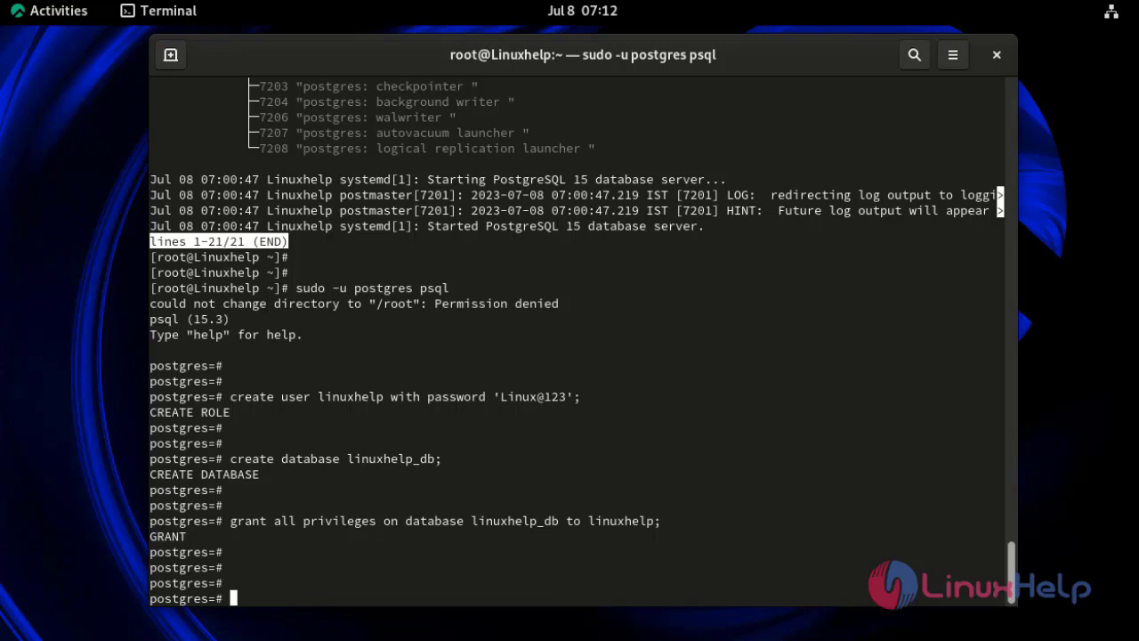
- List all databases with \l, showing linuxhelp_db with linuxhelp privileges among 4 databases
{"action": "type", "text": "\\"}
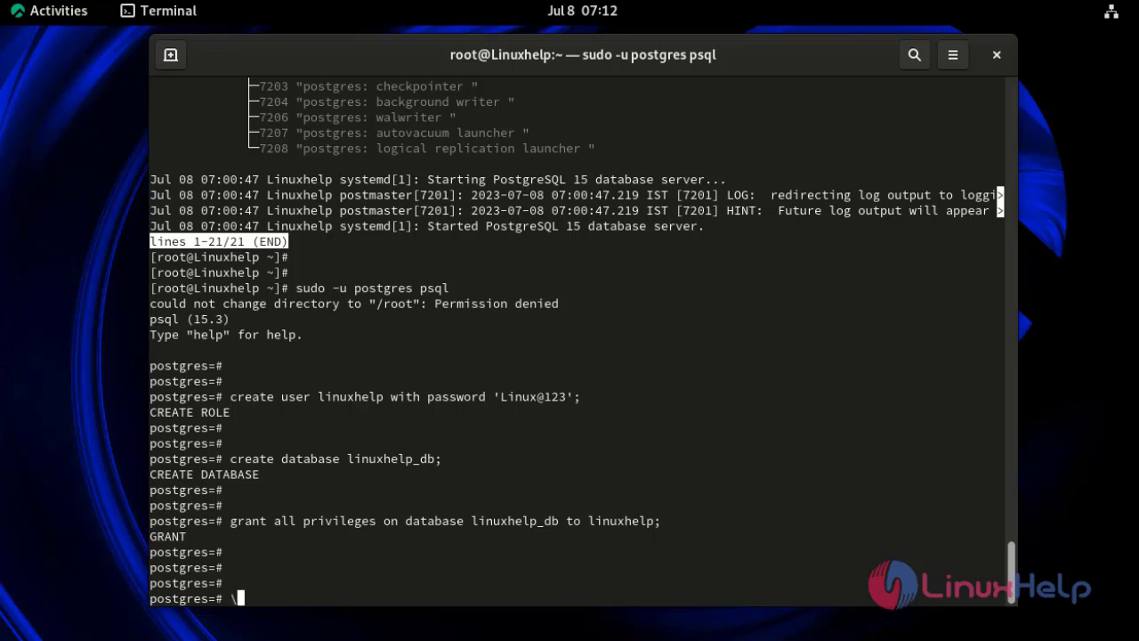
{"action": "key", "text": "Return"}
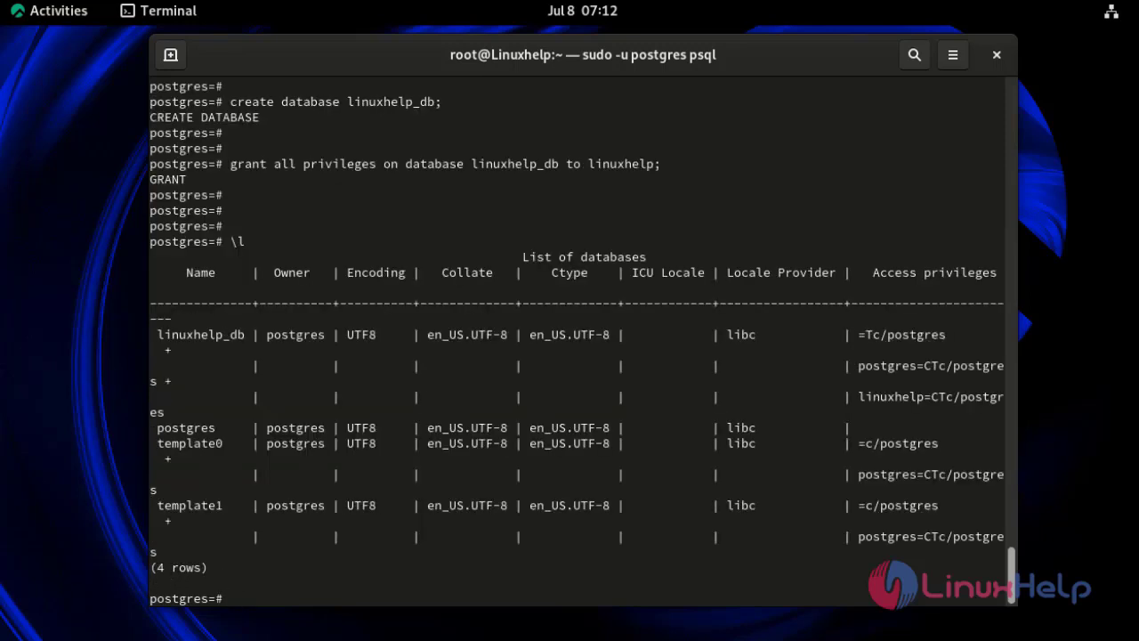